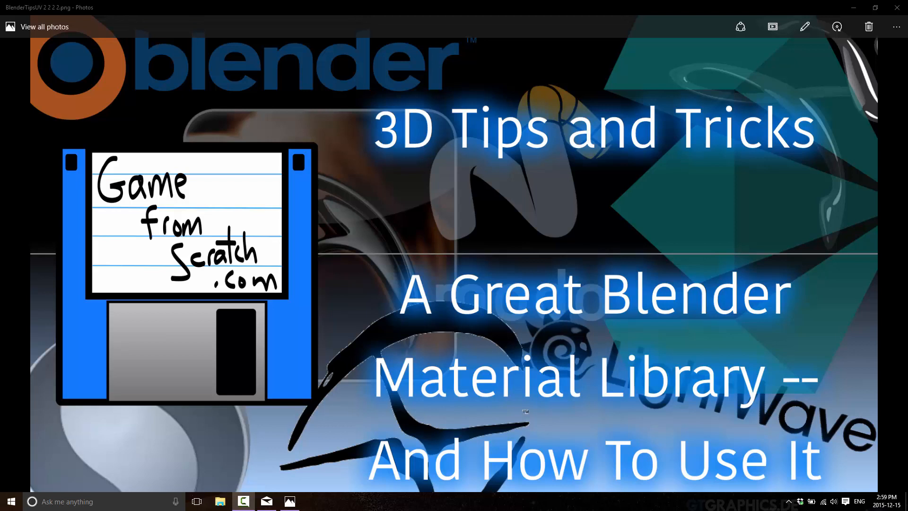
- Launch Command Prompt (Admin) from the Start button's power user menu
{"action": "left_click", "coordinate": [10, 501]}
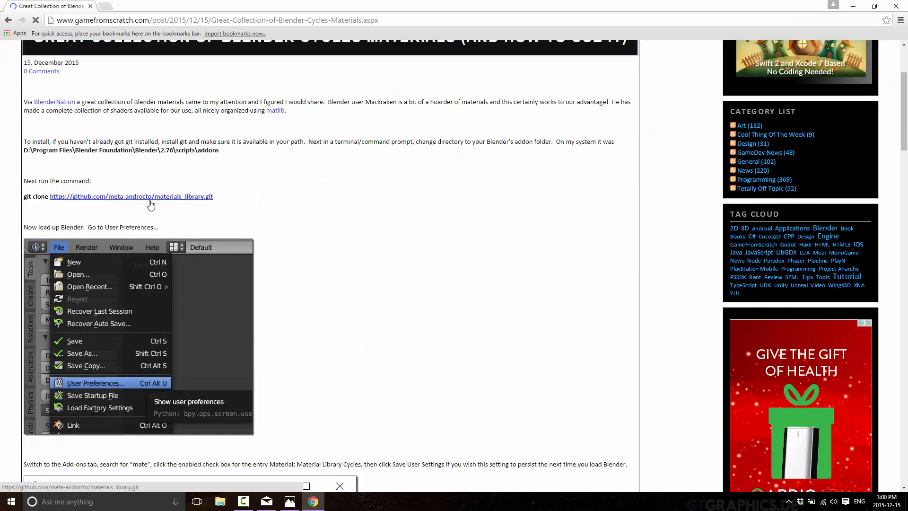
{"action": "scroll", "scroll_direction": "down", "scroll_amount": 3}
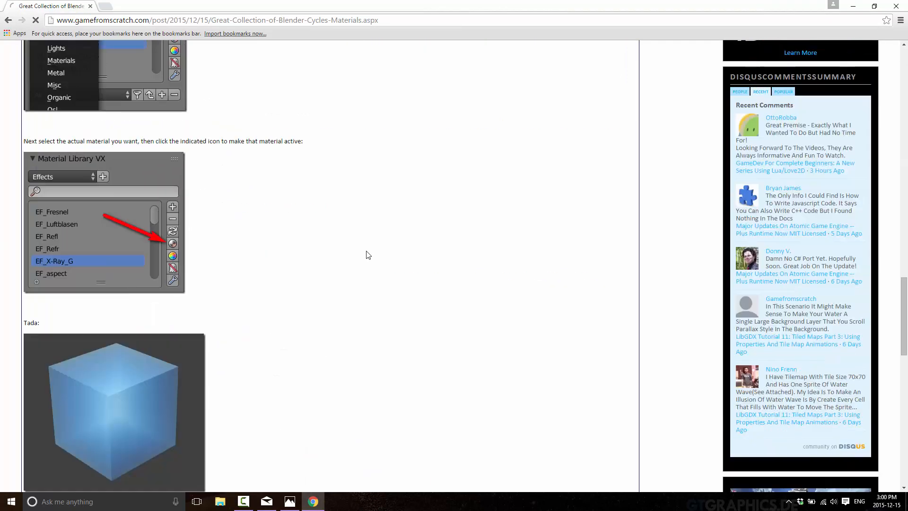
{"action": "scroll", "scroll_direction": "down", "scroll_amount": 3}
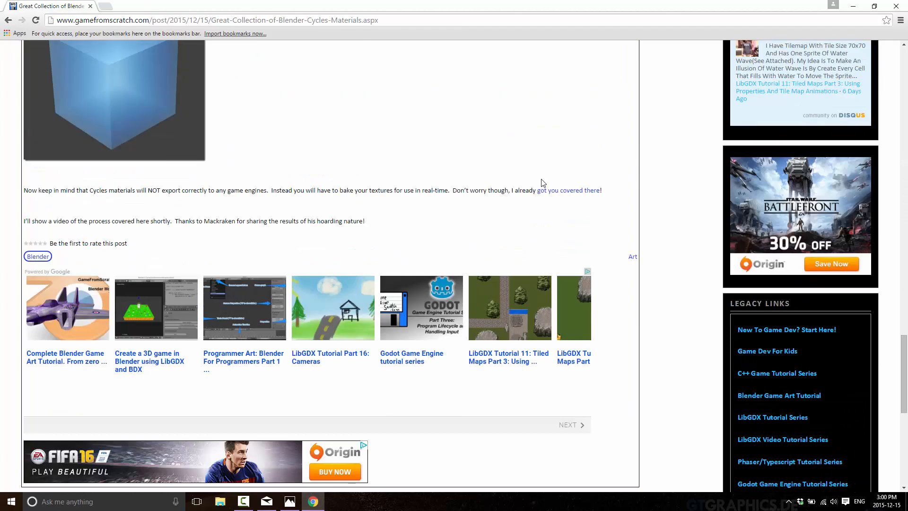
{"action": "mouse_move", "coordinate": [569, 190]}
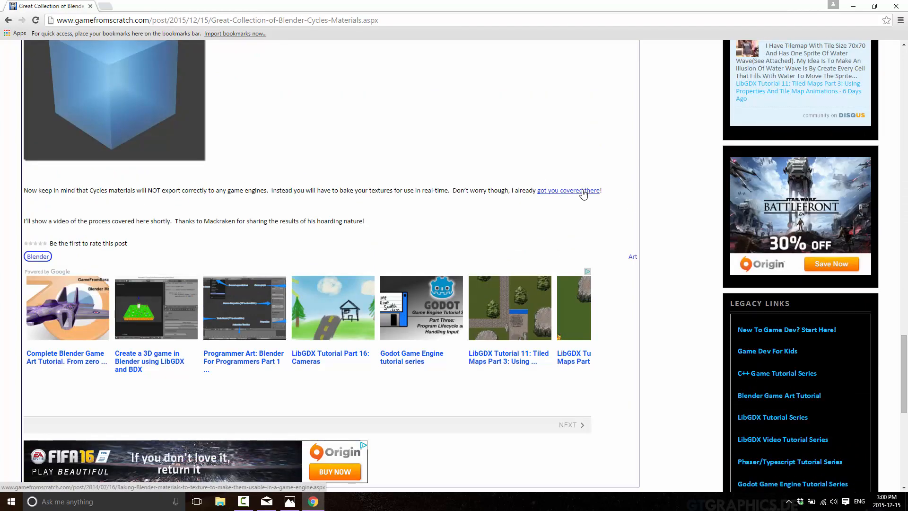
{"action": "mouse_move", "coordinate": [467, 229]}
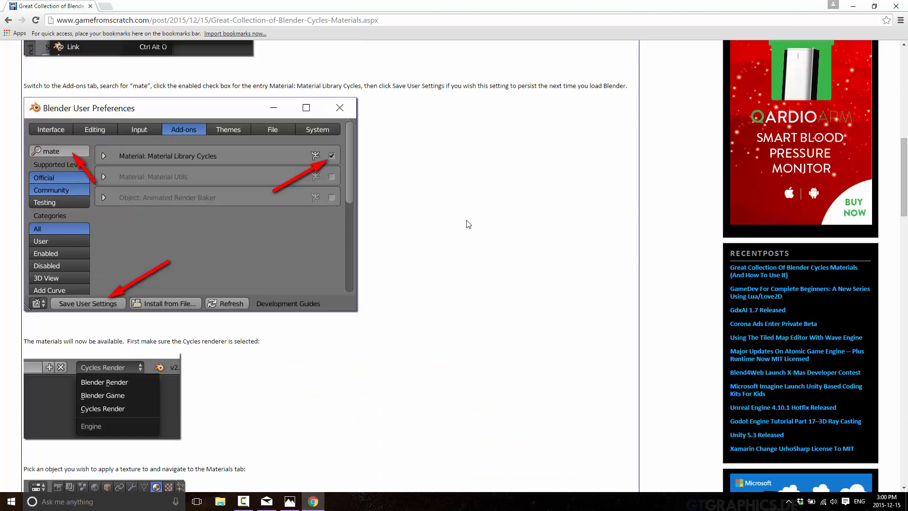
{"action": "scroll", "scroll_direction": "up", "scroll_amount": 3}
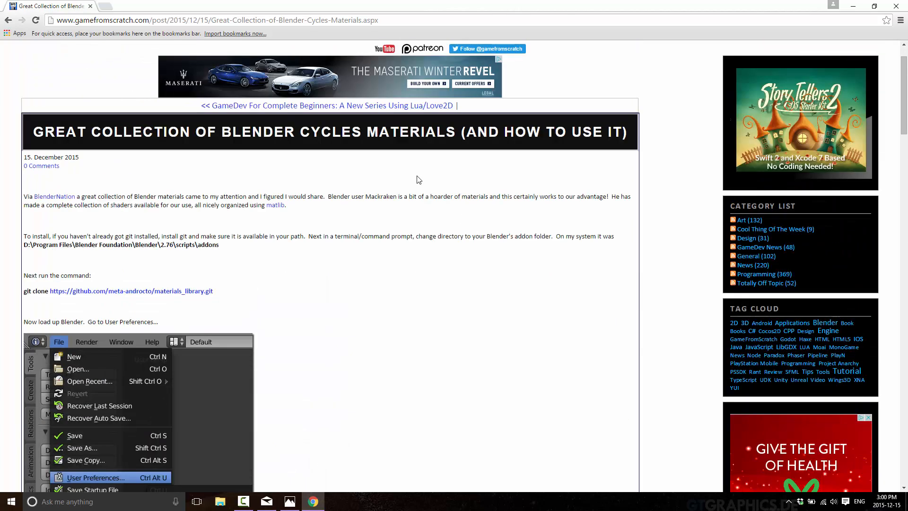
{"action": "mouse_move", "coordinate": [193, 288]}
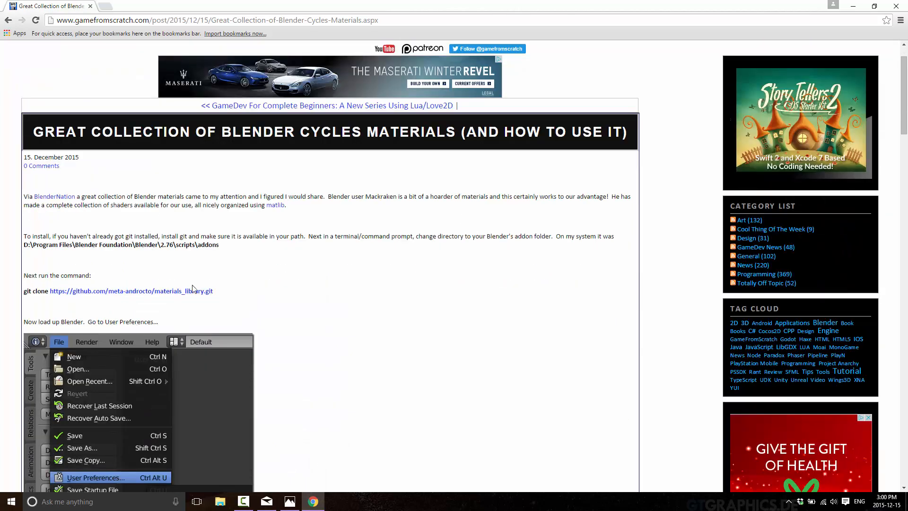
{"action": "mouse_move", "coordinate": [191, 290]}
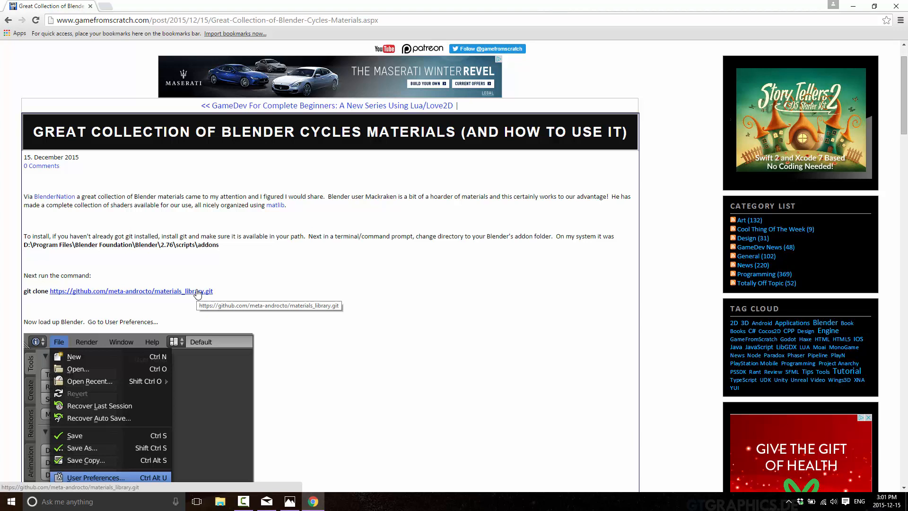
{"action": "right_click", "coordinate": [10, 501]}
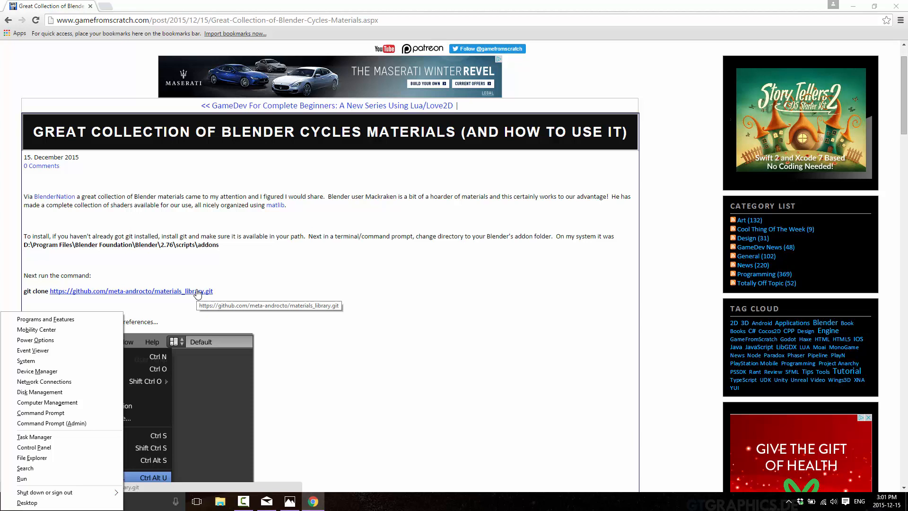
{"action": "mouse_move", "coordinate": [84, 357]}
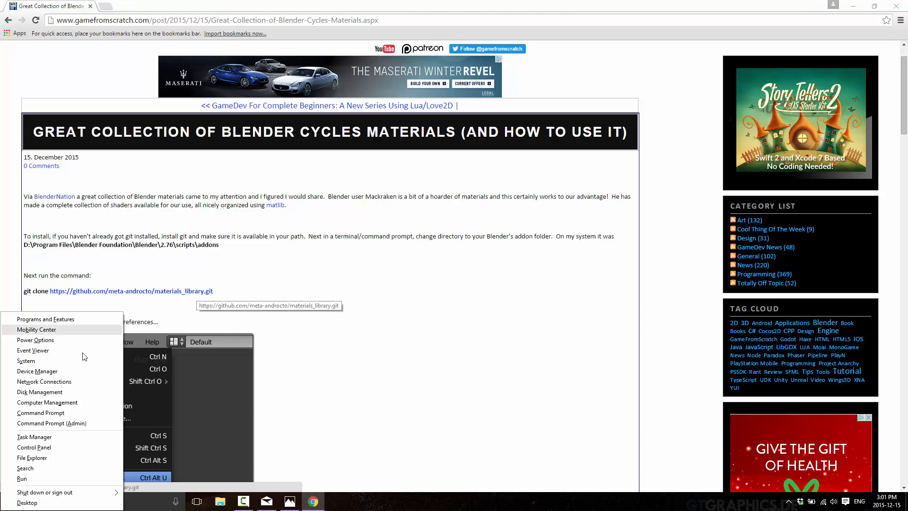
{"action": "mouse_move", "coordinate": [52, 427]}
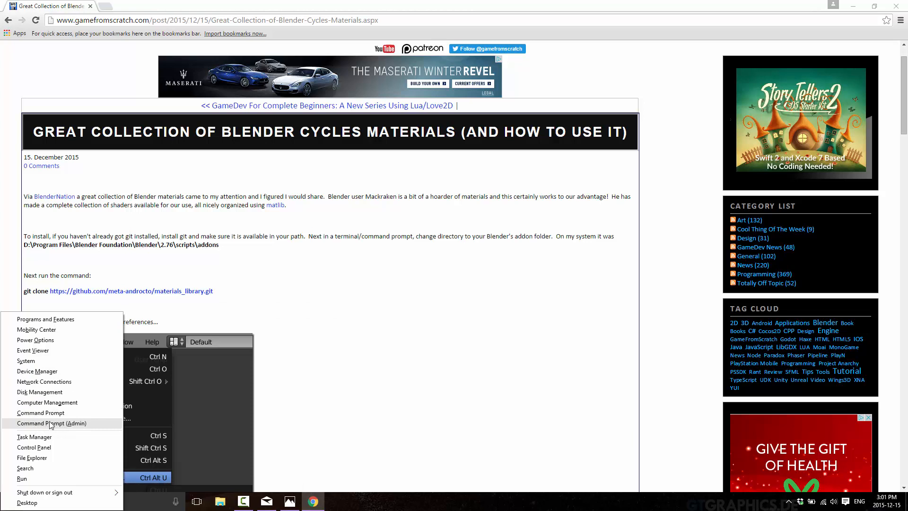
{"action": "left_click", "coordinate": [51, 422]}
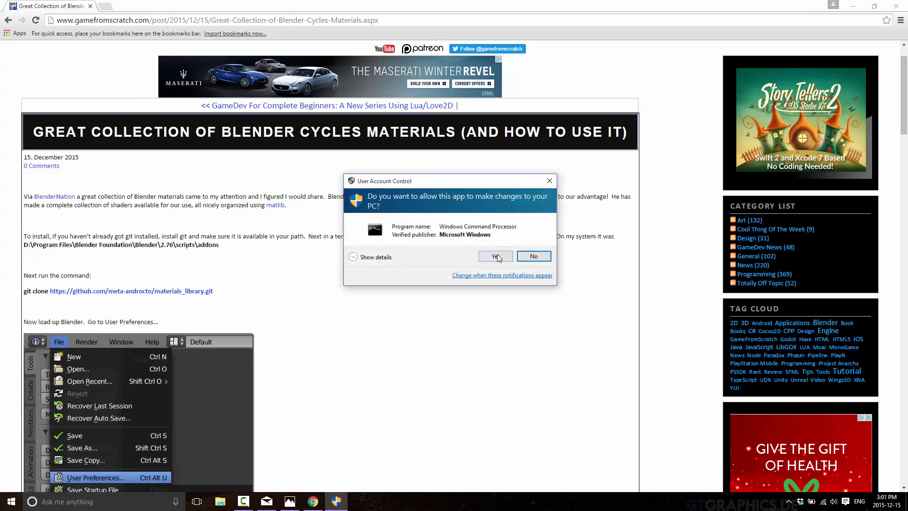
- Approve UAC and cd into C:\Program Files\Blender Foundation\Blender\2.76\scripts\addons
{"action": "left_click", "coordinate": [492, 256]}
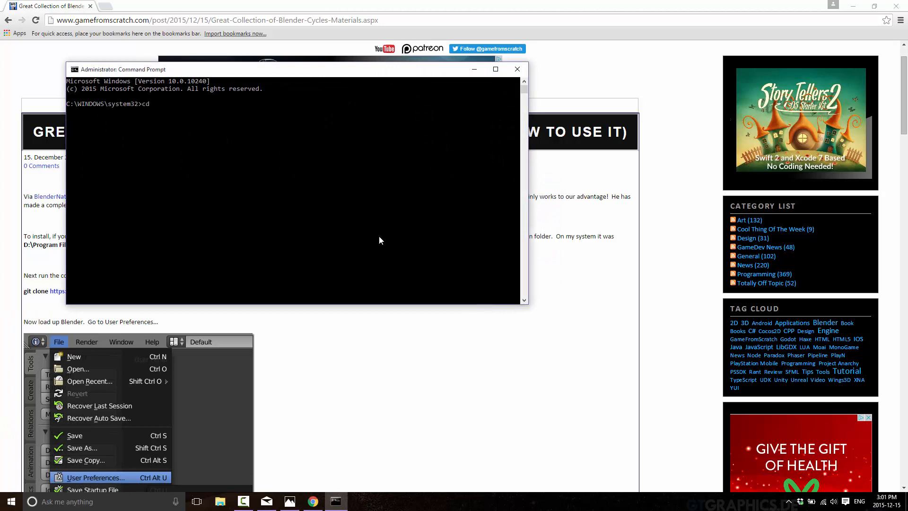
{"action": "type", "text": "\"\\Program Files\""}
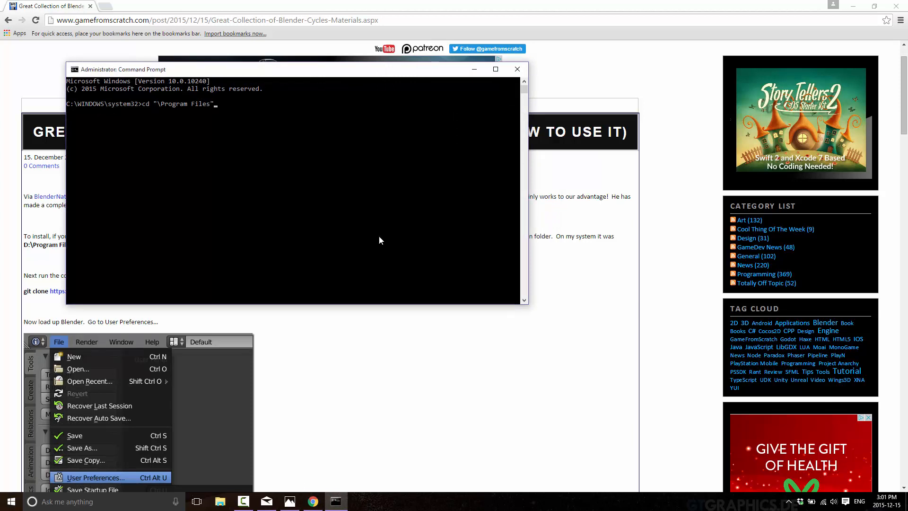
{"action": "key", "text": "Return"}
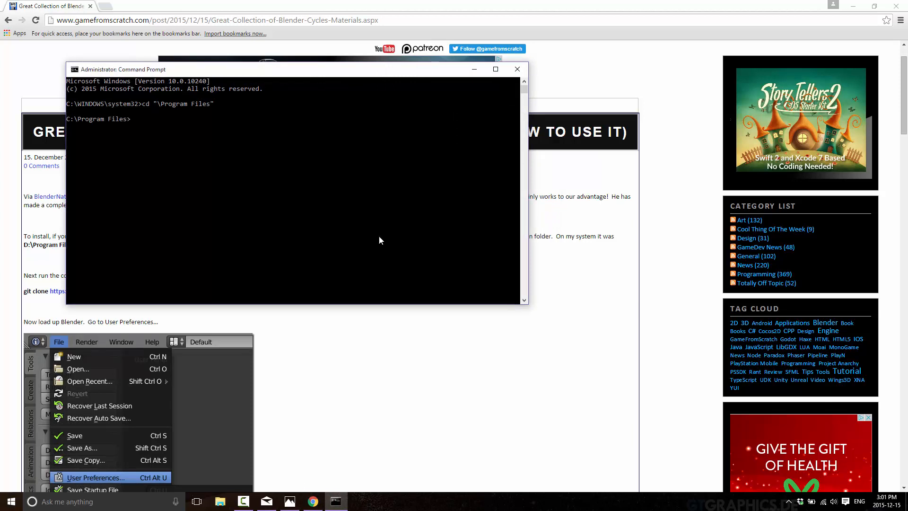
{"action": "type", "text": "cd Blender"}
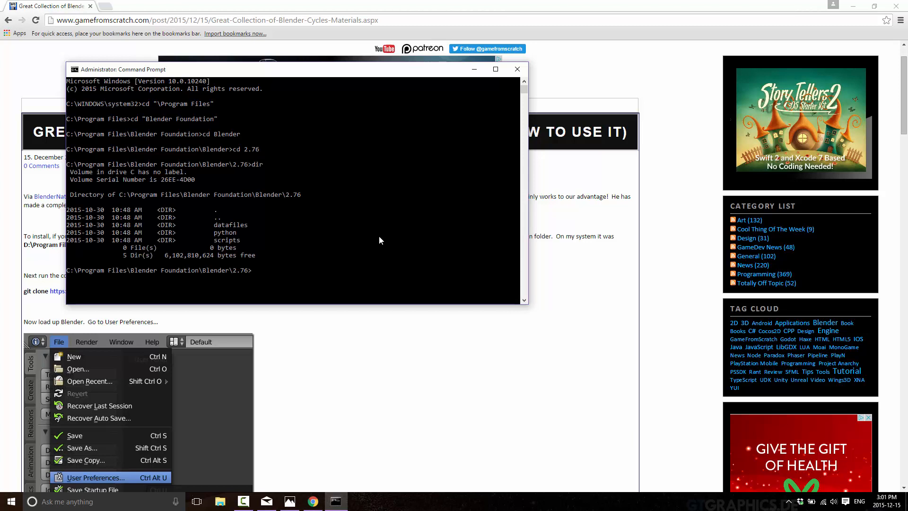
{"action": "type", "text": "cd script"}
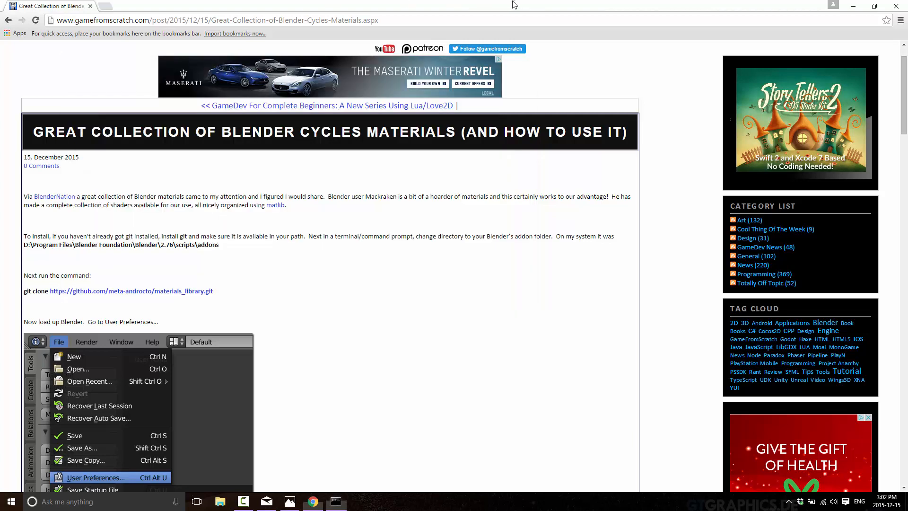
{"action": "mouse_move", "coordinate": [40, 300]}
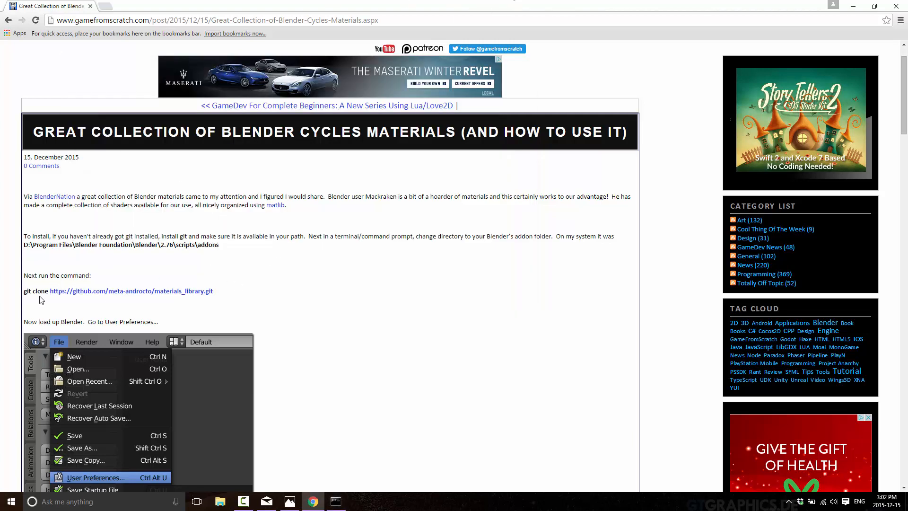
{"action": "mouse_move", "coordinate": [232, 288]}
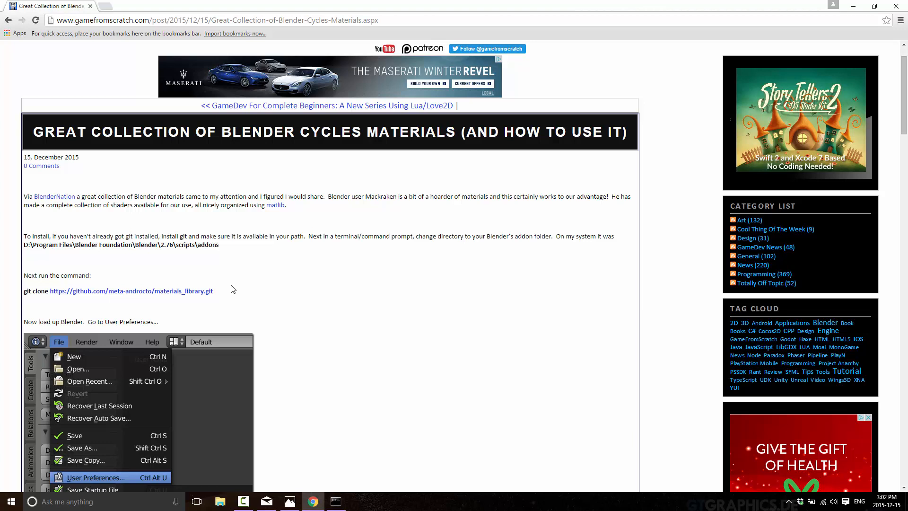
{"action": "mouse_move", "coordinate": [336, 478]}
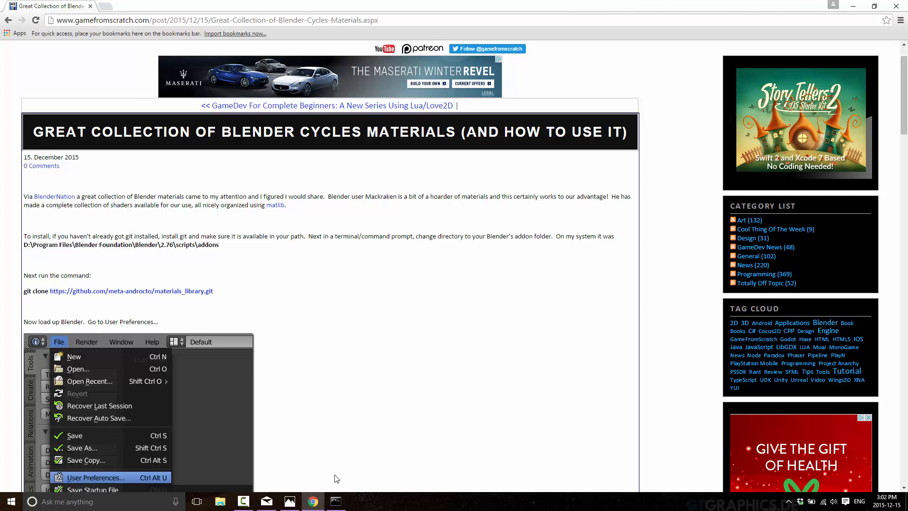
{"action": "left_click", "coordinate": [335, 501]}
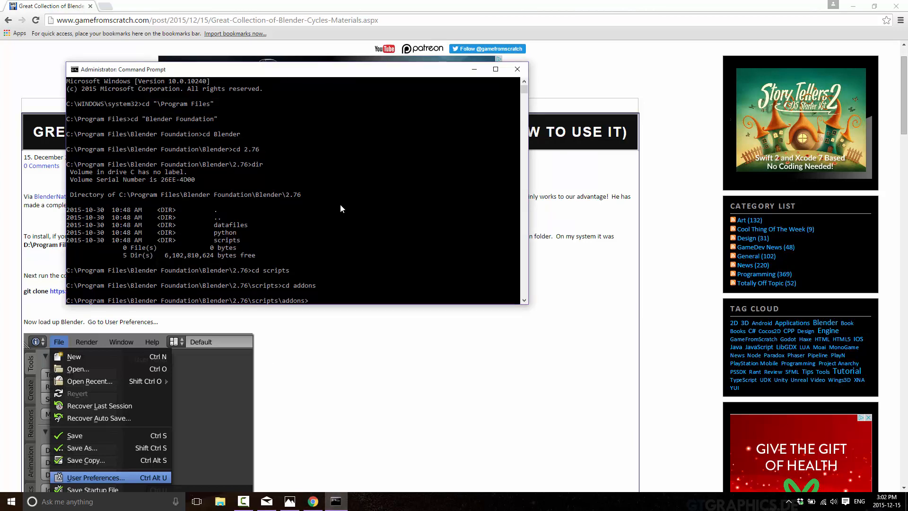
{"action": "type", "text": "git clone https://github.com/meta-androcto/materials_library.git"}
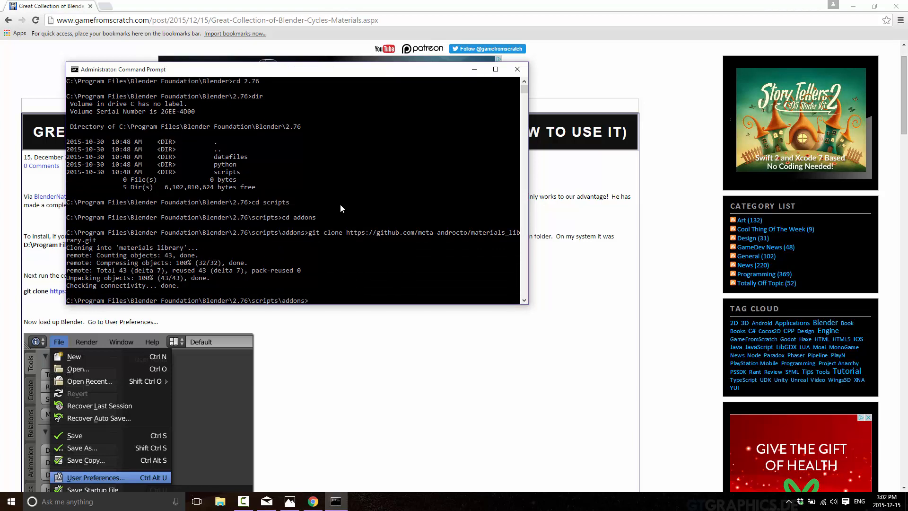
{"action": "mouse_move", "coordinate": [487, 94]}
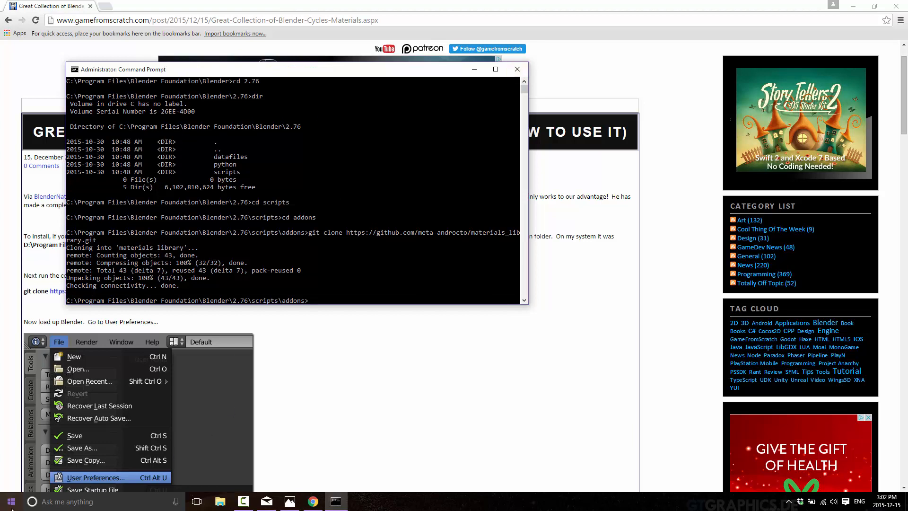
- Start Blender from the taskbar and allow it to run as administrator
{"action": "left_click", "coordinate": [9, 501]}
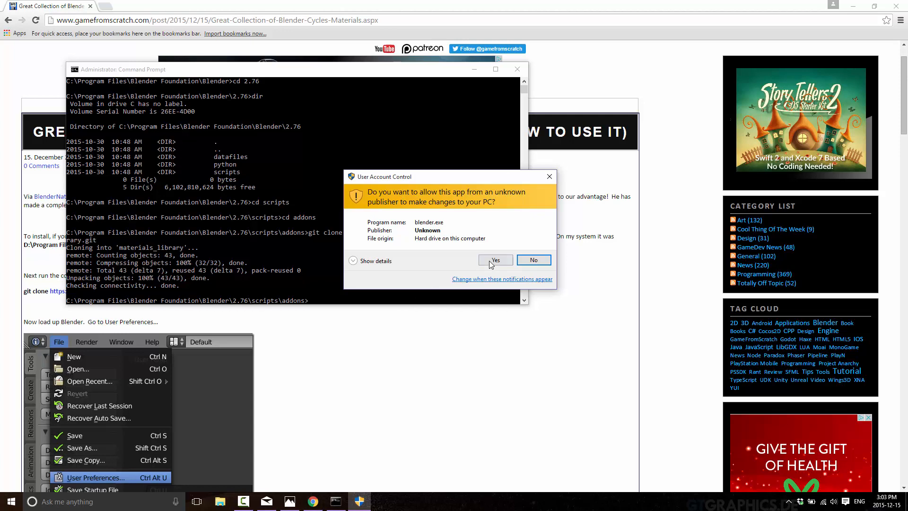
{"action": "left_click", "coordinate": [494, 259]}
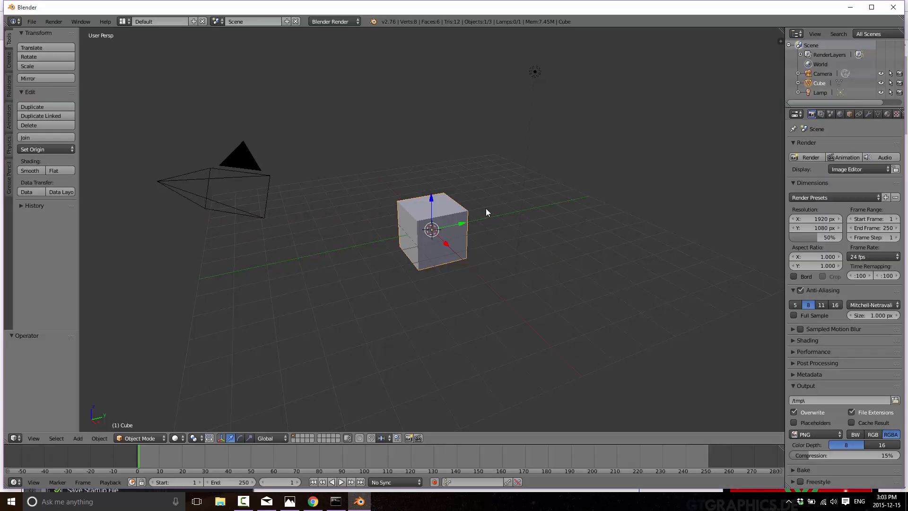
{"action": "mouse_move", "coordinate": [685, 211]}
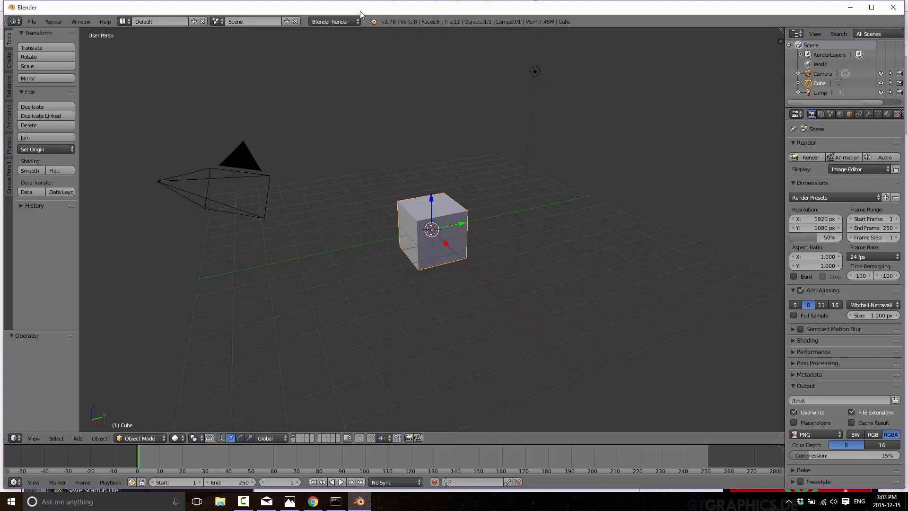
- Switch the render engine to Cycles and enable the Material Library Cycles add-on, searching 'mat'
{"action": "left_click", "coordinate": [334, 21]}
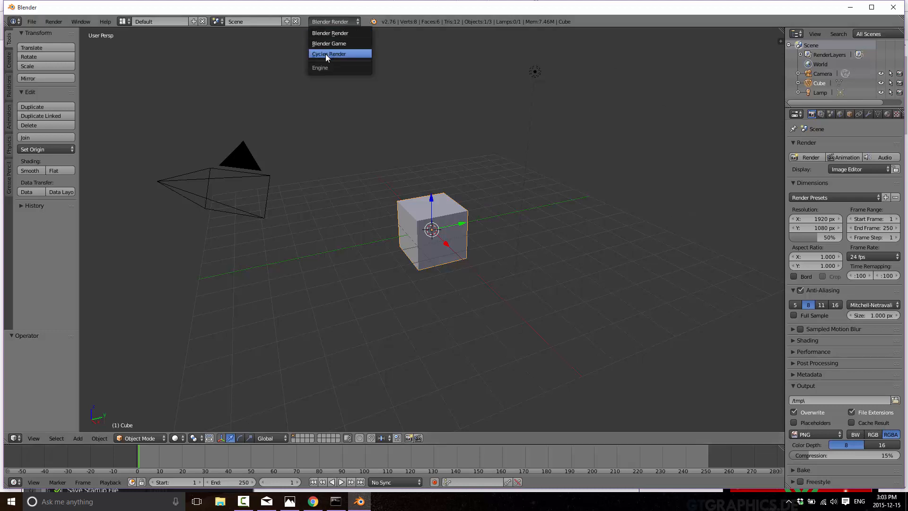
{"action": "left_click", "coordinate": [329, 53]}
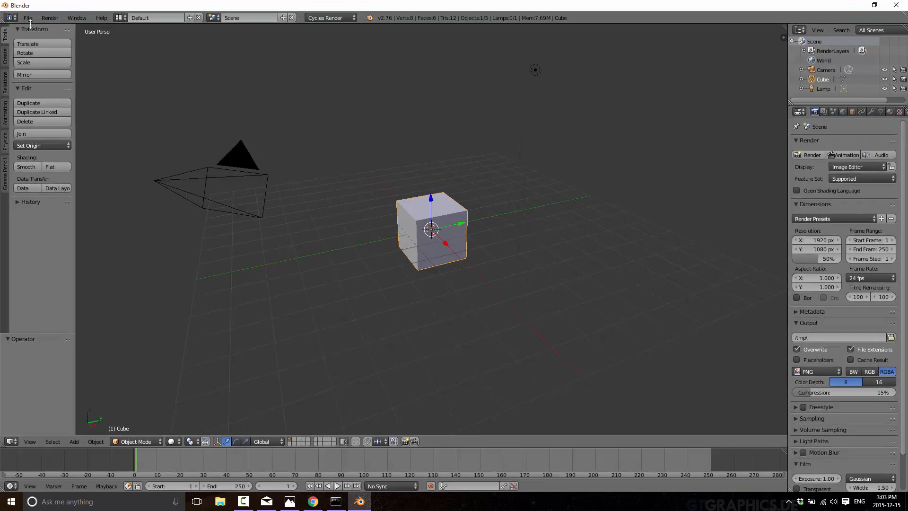
{"action": "mouse_move", "coordinate": [60, 125]}
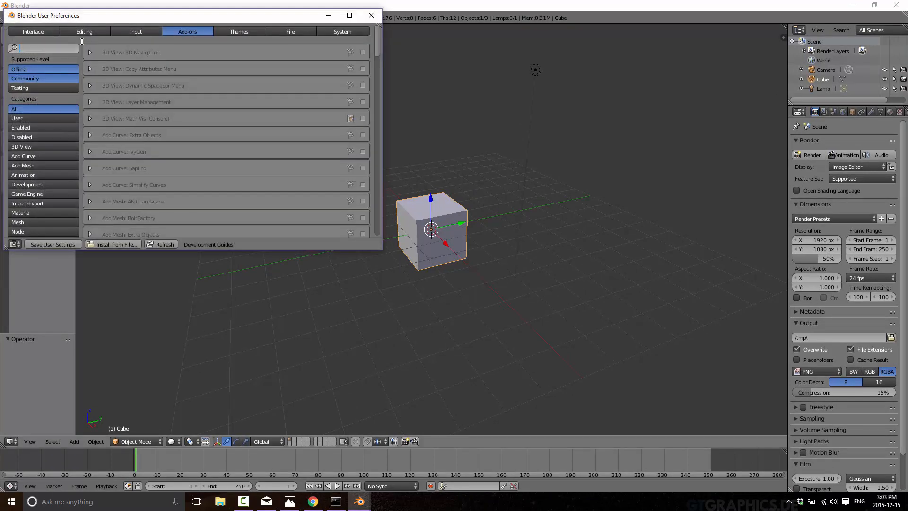
{"action": "type", "text": "mat"}
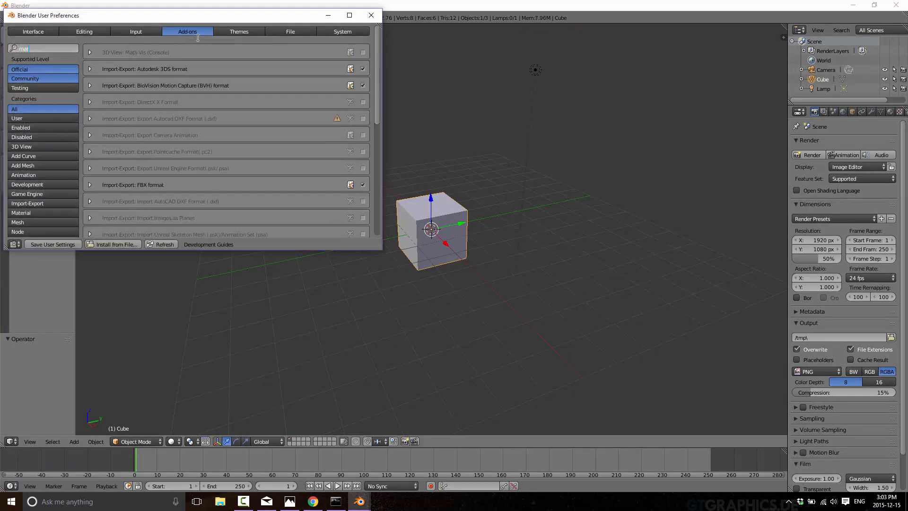
{"action": "type", "text": "mat"}
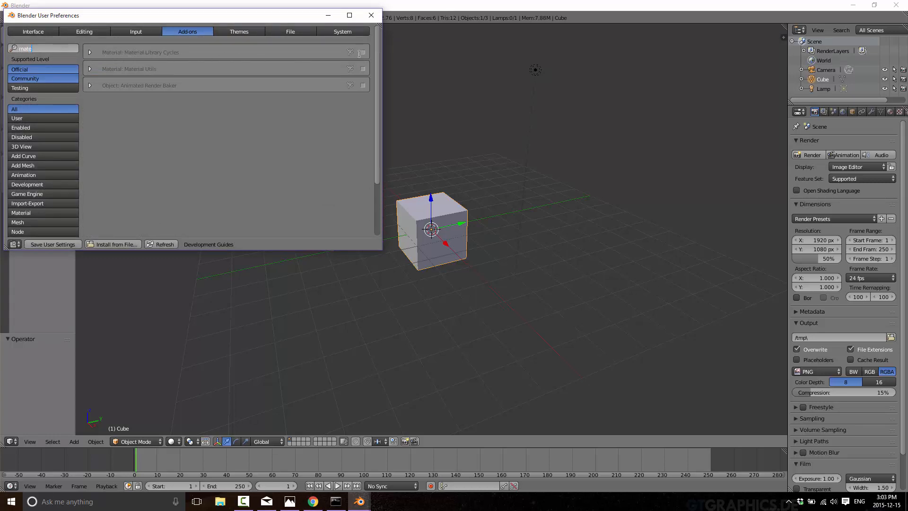
{"action": "left_click", "coordinate": [362, 52]}
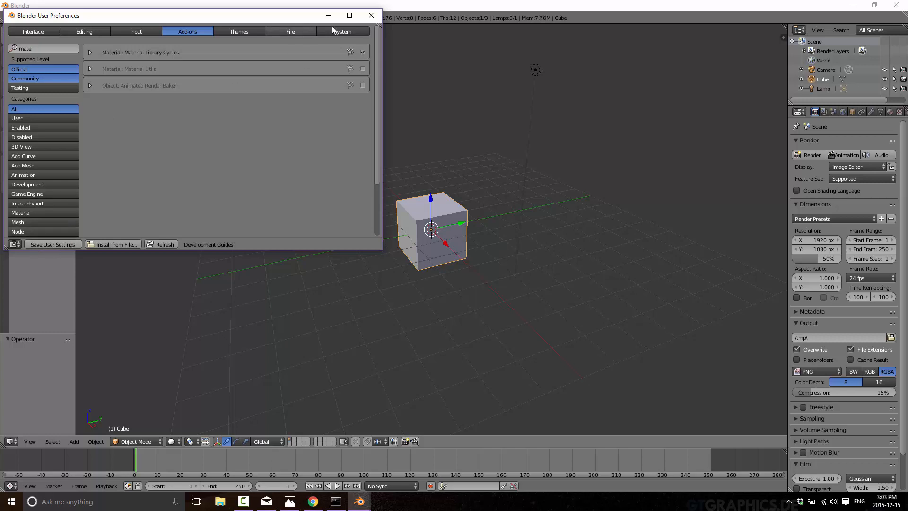
{"action": "left_click", "coordinate": [369, 14]}
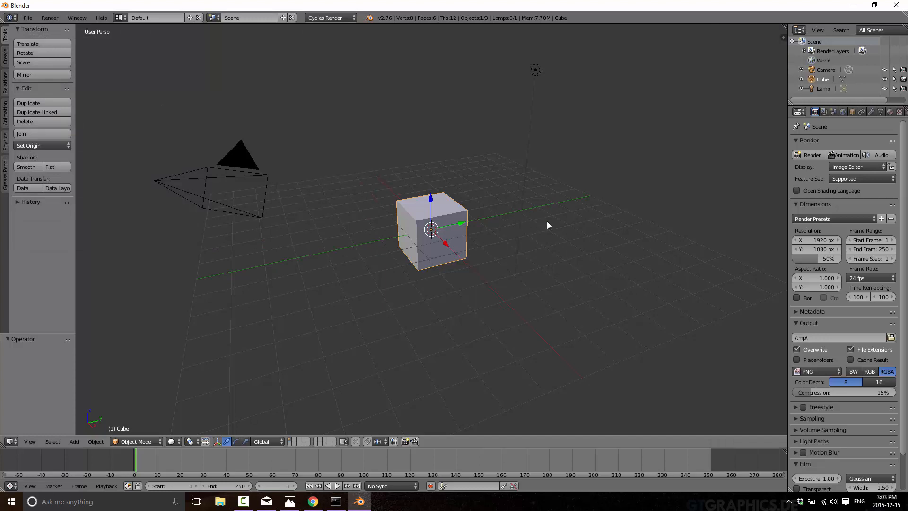
{"action": "mouse_move", "coordinate": [444, 217]}
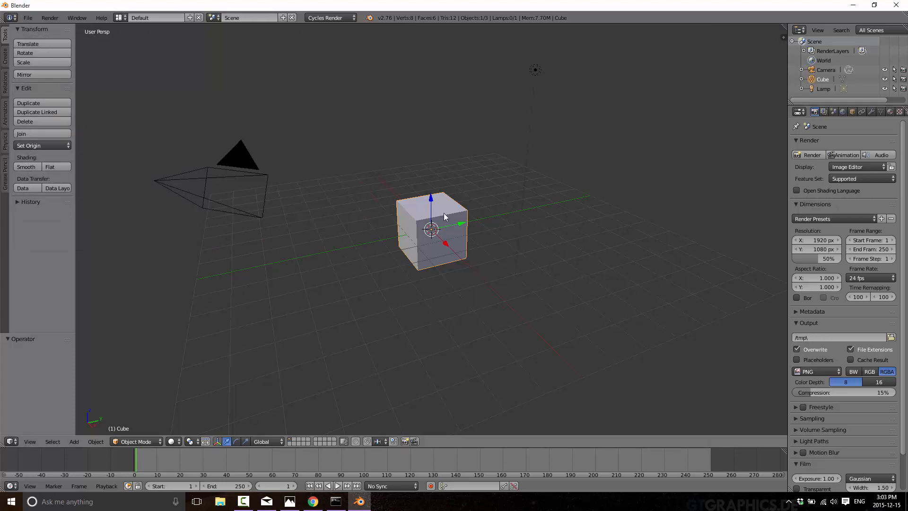
- Apply ME_stainless_grain_radial from the Metal library to the cube in its Material settings
{"action": "left_click", "coordinate": [889, 112]}
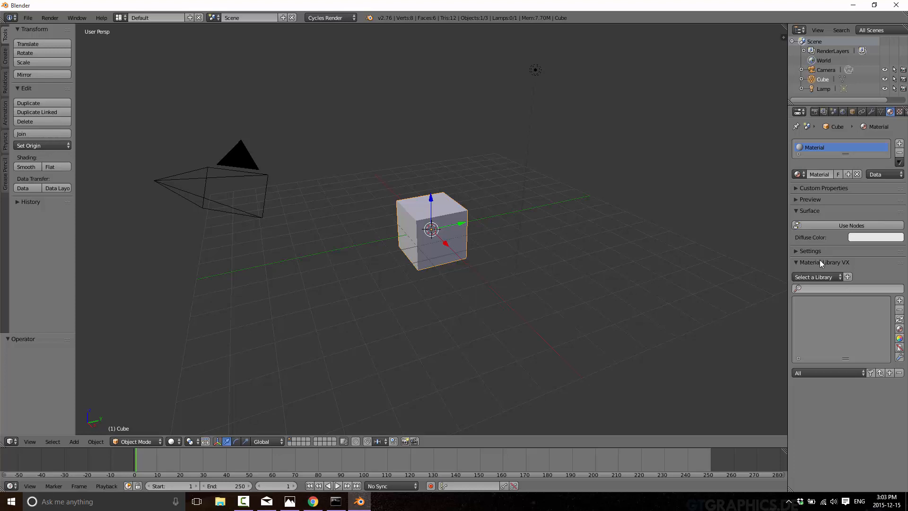
{"action": "mouse_move", "coordinate": [832, 267]}
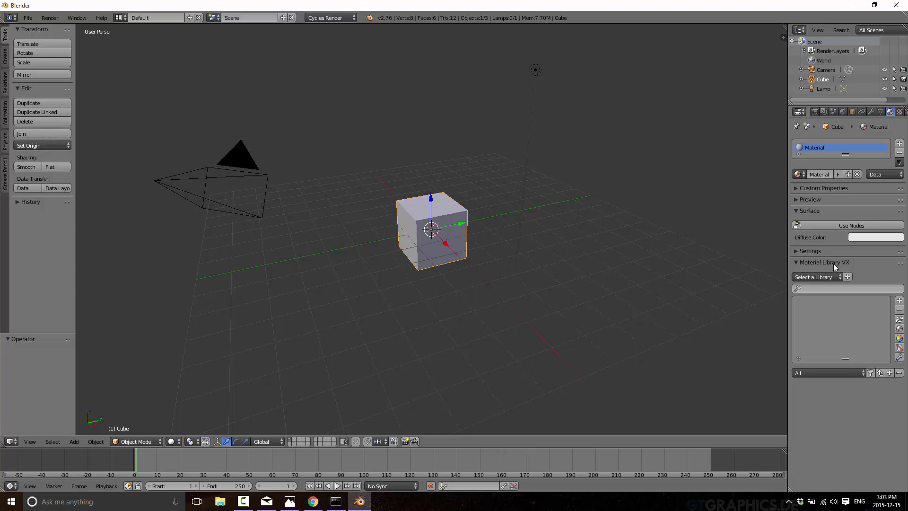
{"action": "mouse_move", "coordinate": [843, 269]}
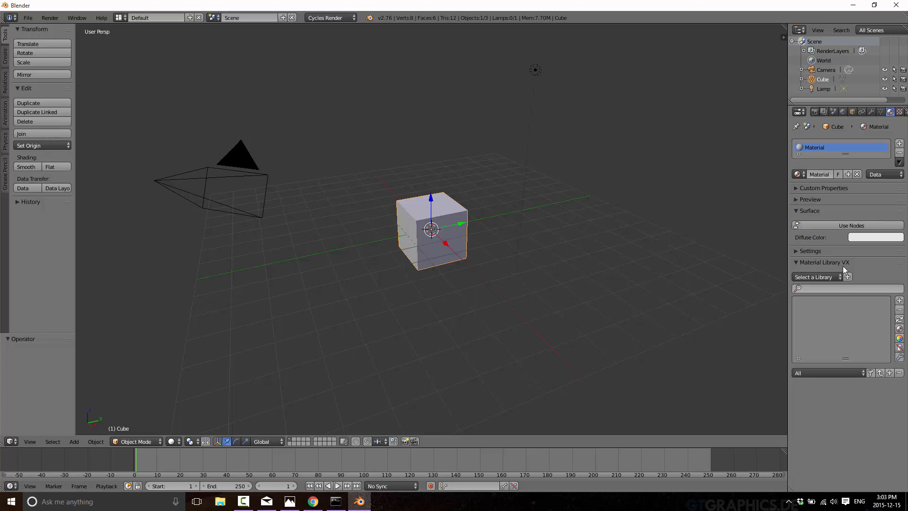
{"action": "left_click", "coordinate": [816, 277]}
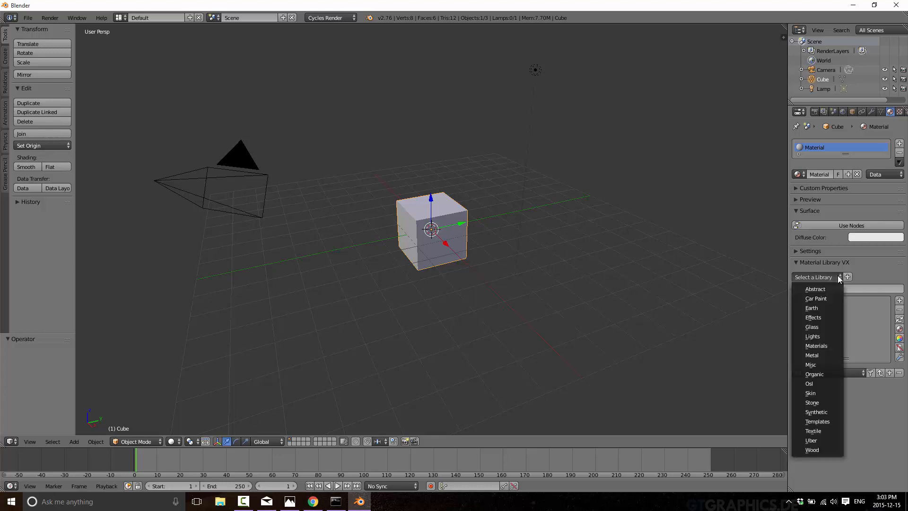
{"action": "left_click", "coordinate": [812, 355]}
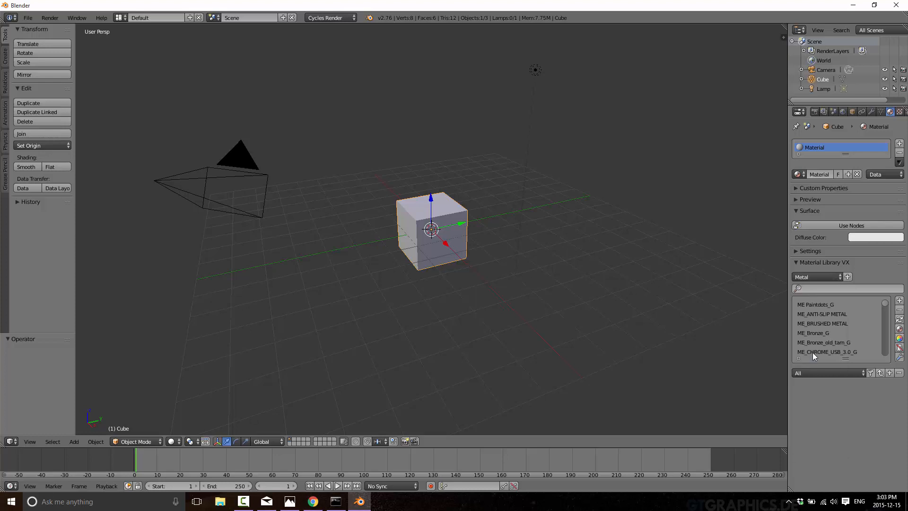
{"action": "mouse_move", "coordinate": [839, 311]}
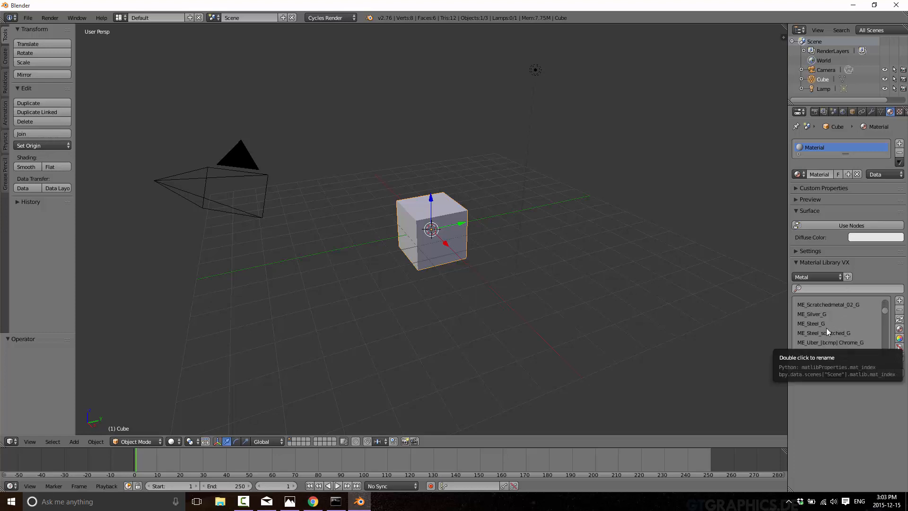
{"action": "scroll", "scroll_direction": "down", "scroll_amount": 3}
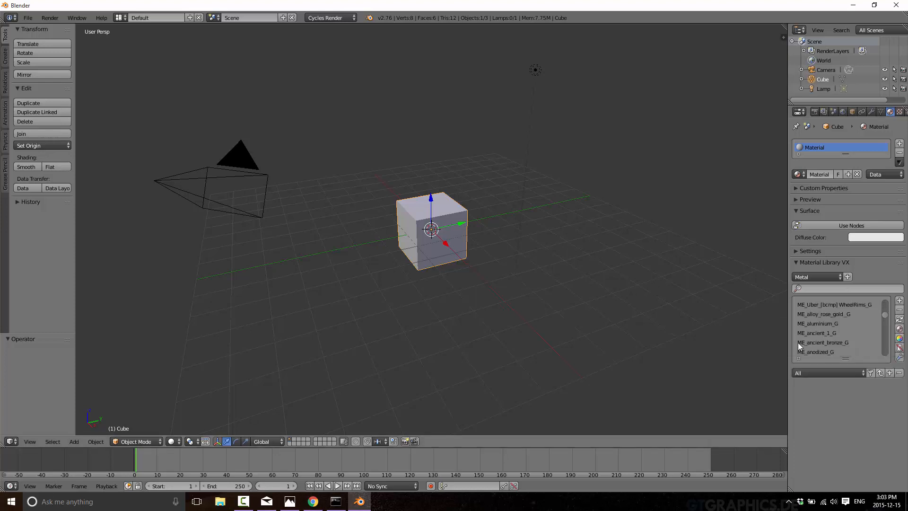
{"action": "scroll", "scroll_direction": "down", "scroll_amount": 3}
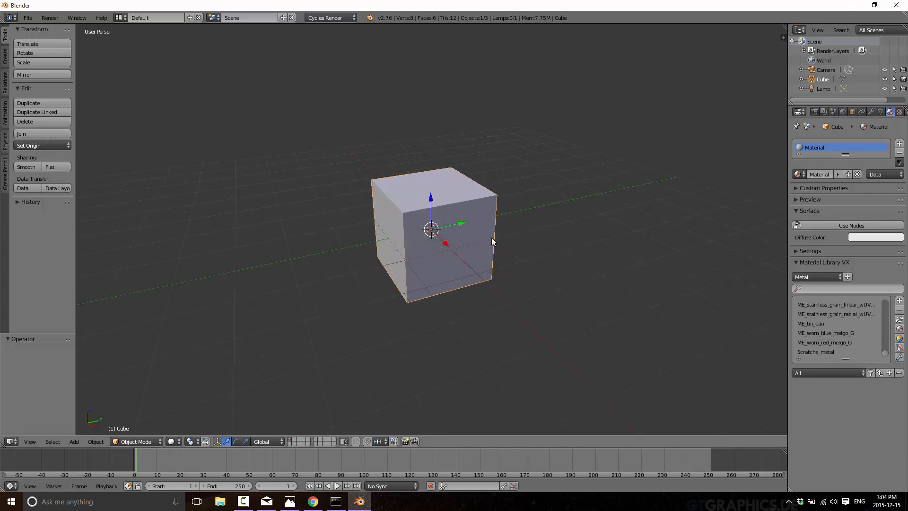
{"action": "mouse_move", "coordinate": [886, 354]}
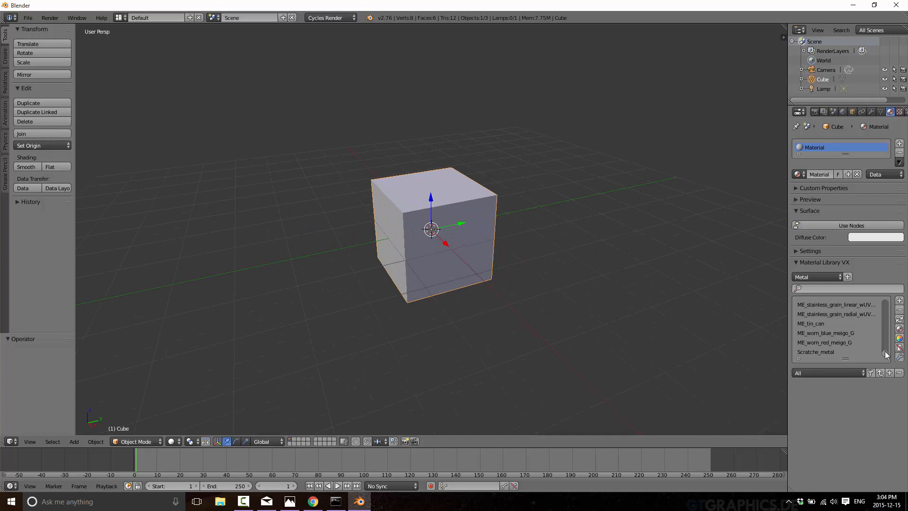
{"action": "scroll", "scroll_direction": "up", "scroll_amount": 3}
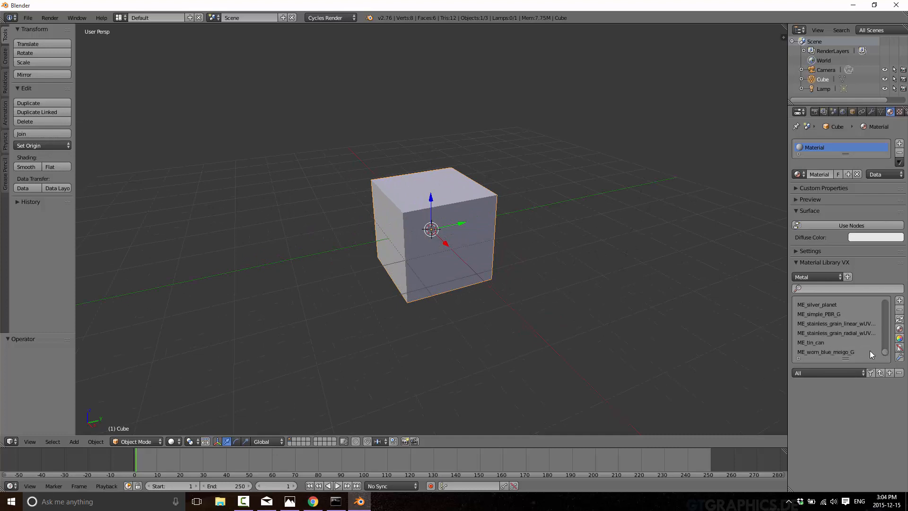
{"action": "mouse_move", "coordinate": [829, 335]}
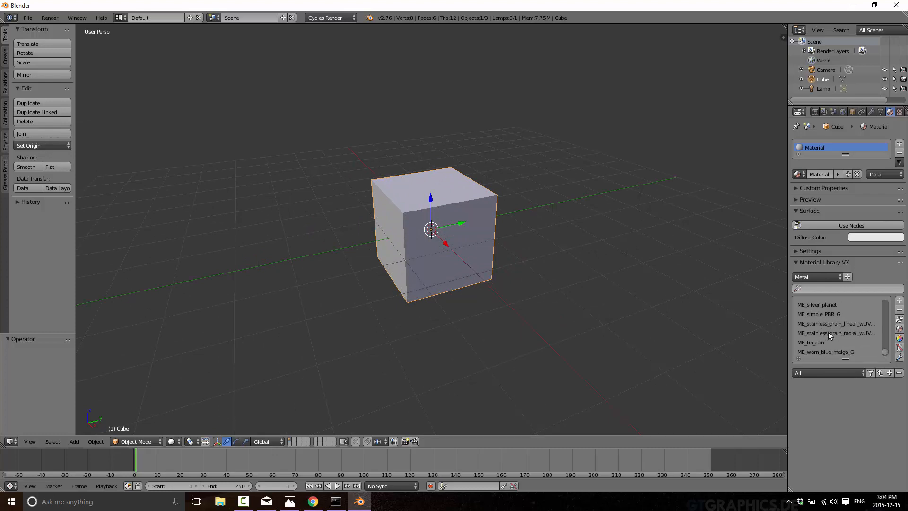
{"action": "left_click", "coordinate": [835, 332]}
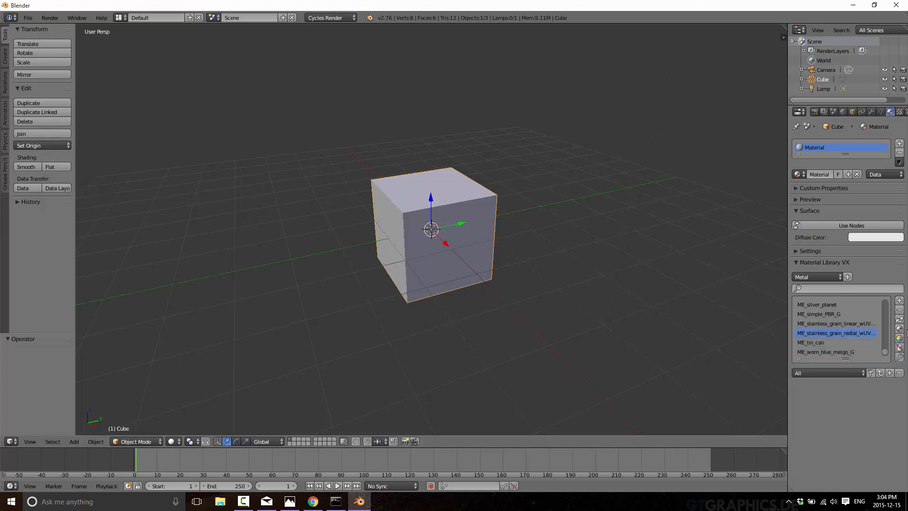
{"action": "mouse_move", "coordinate": [898, 332]}
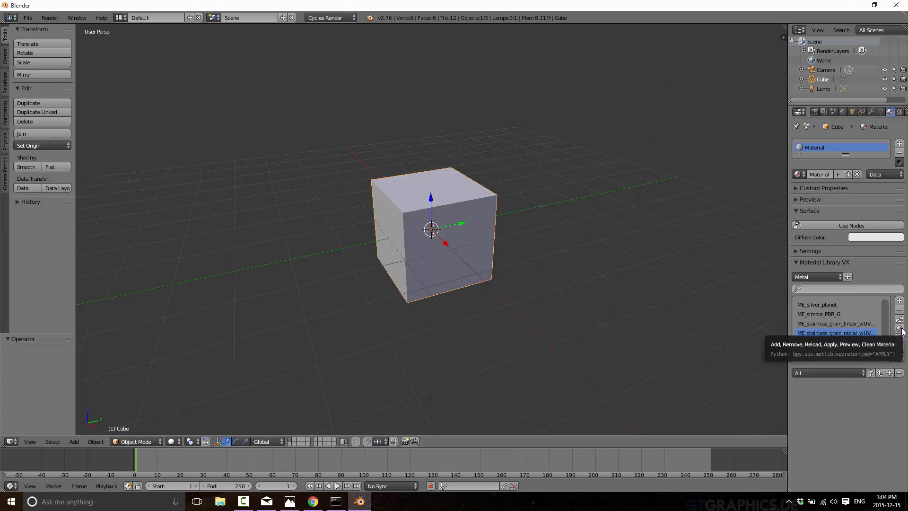
{"action": "left_click", "coordinate": [899, 331]}
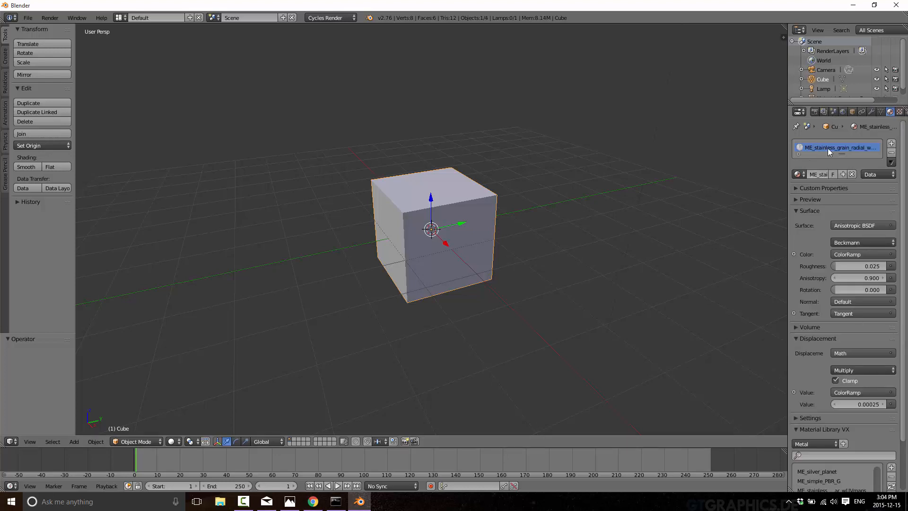
{"action": "mouse_move", "coordinate": [187, 398]}
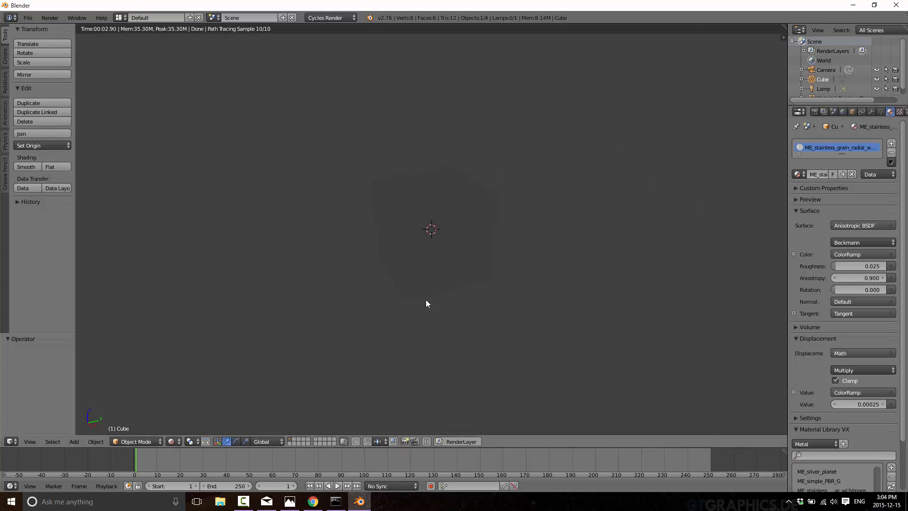
- Apply ME_gold_texture_G to the cube, render with F12 and split the image editor
{"action": "left_click", "coordinate": [217, 442]}
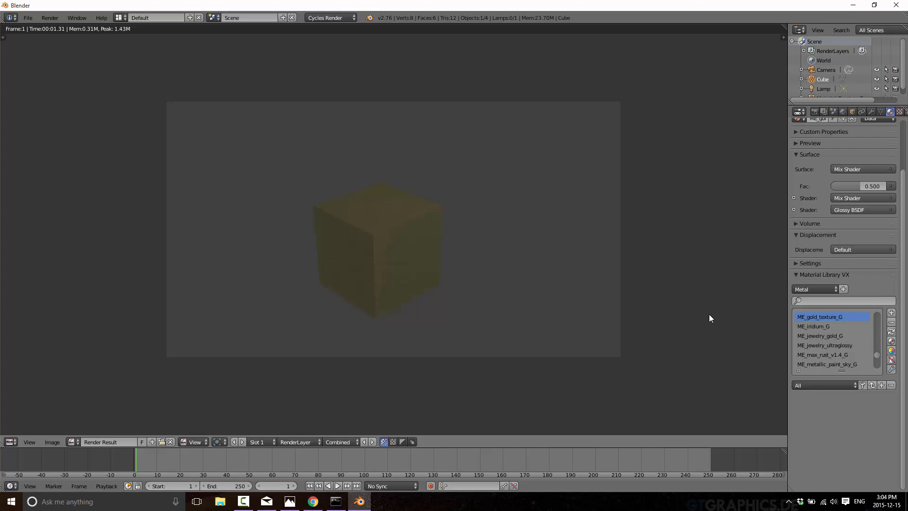
{"action": "mouse_move", "coordinate": [15, 377]}
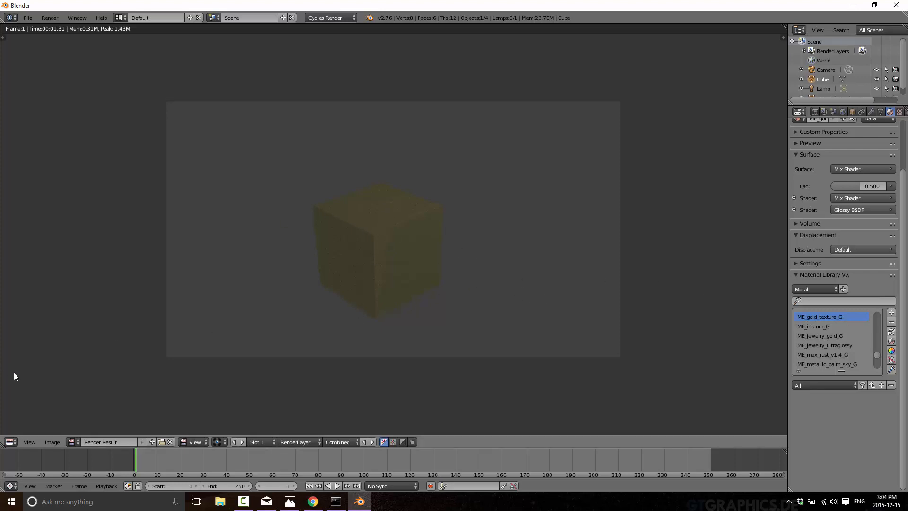
{"action": "mouse_move", "coordinate": [743, 242]}
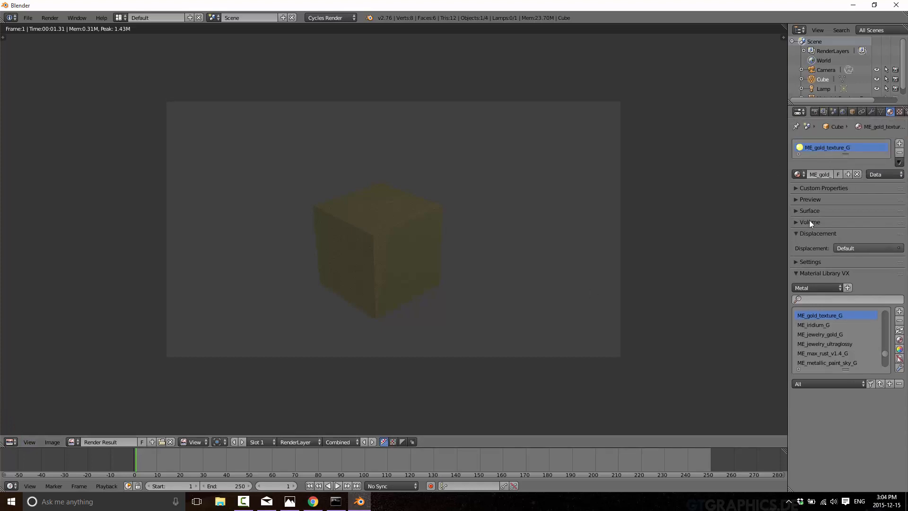
{"action": "mouse_move", "coordinate": [813, 226]}
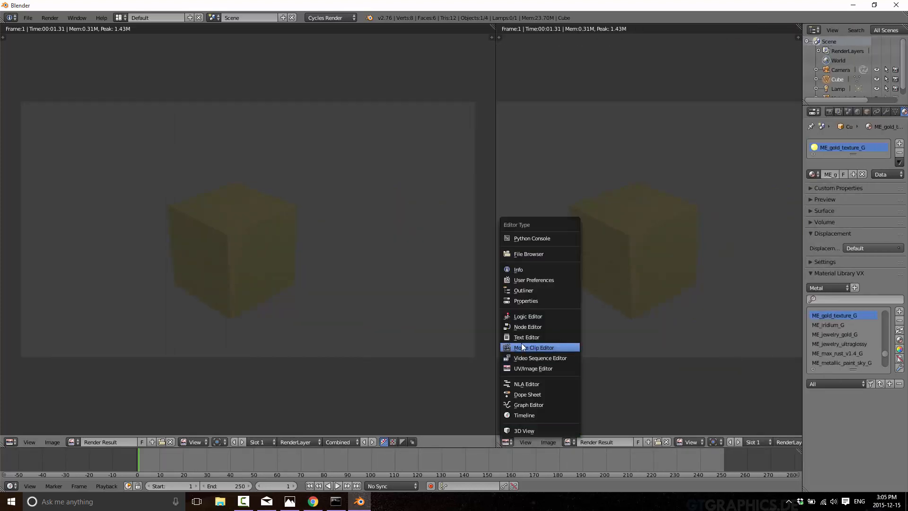
- Set the right pane to Node Editor showing the gold material's node tree
{"action": "left_click", "coordinate": [528, 326]}
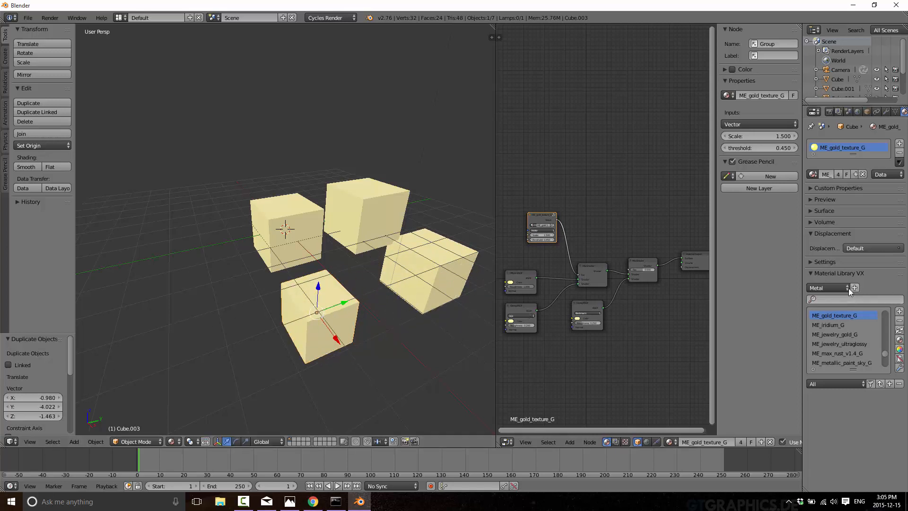
- Apply the EF_X-Ray_G effect material to the front-right cube Cube.002
{"action": "left_click", "coordinate": [828, 288]}
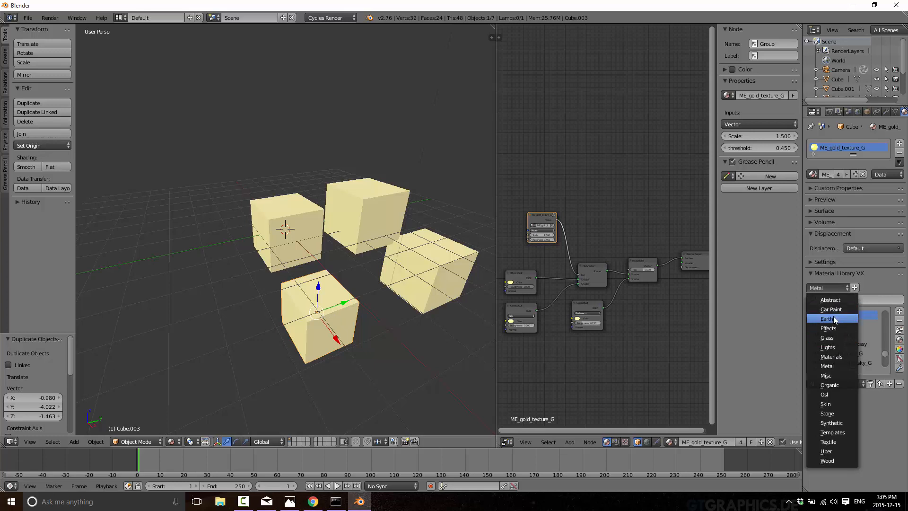
{"action": "left_click", "coordinate": [824, 318]}
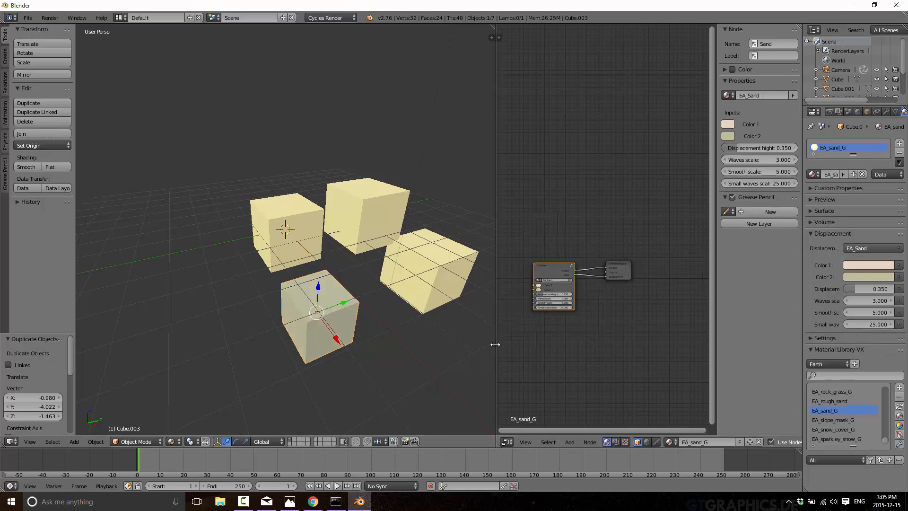
{"action": "left_click", "coordinate": [826, 287]}
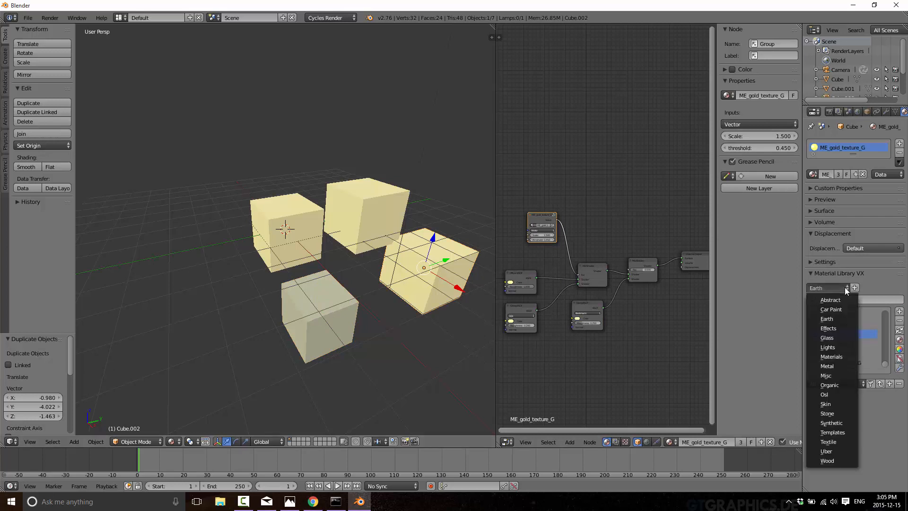
{"action": "left_click", "coordinate": [827, 328]}
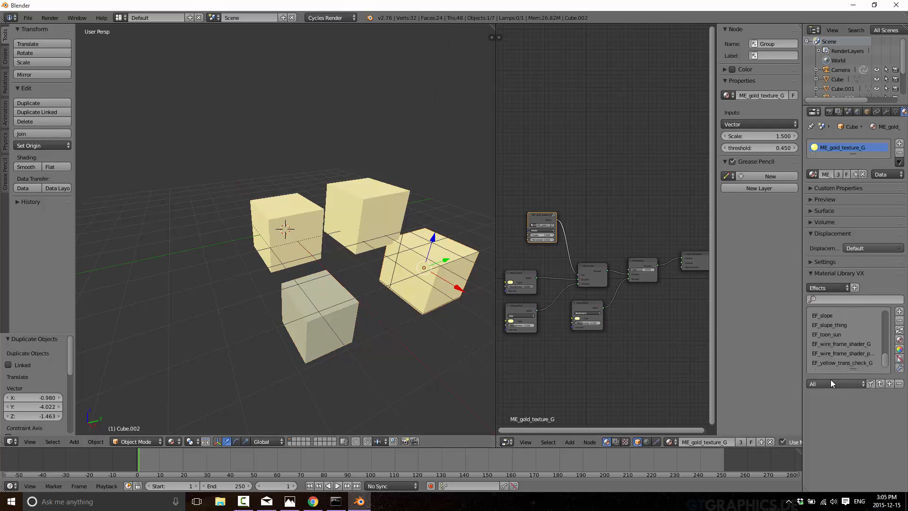
{"action": "mouse_move", "coordinate": [843, 347]}
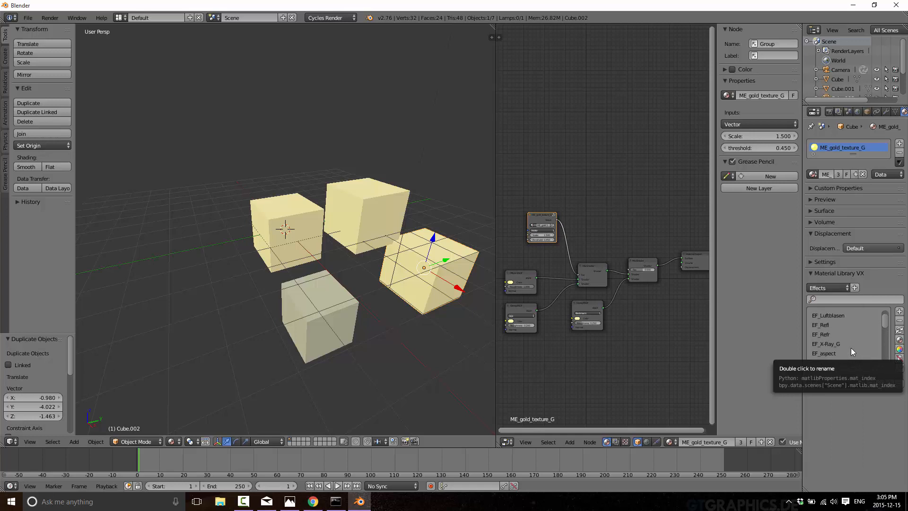
{"action": "left_click", "coordinate": [834, 343]}
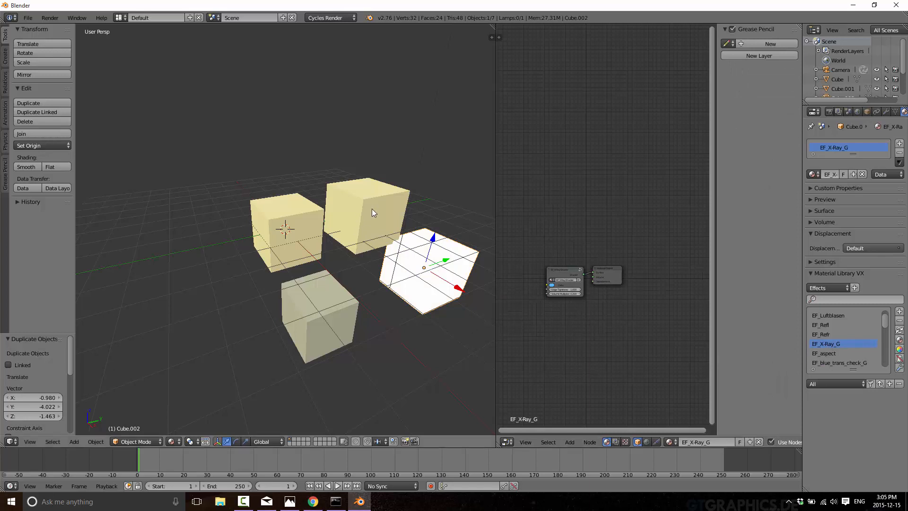
- Apply WO_Polished Walnut from the Wood library to the back cube Cube.001
{"action": "left_click", "coordinate": [829, 287]}
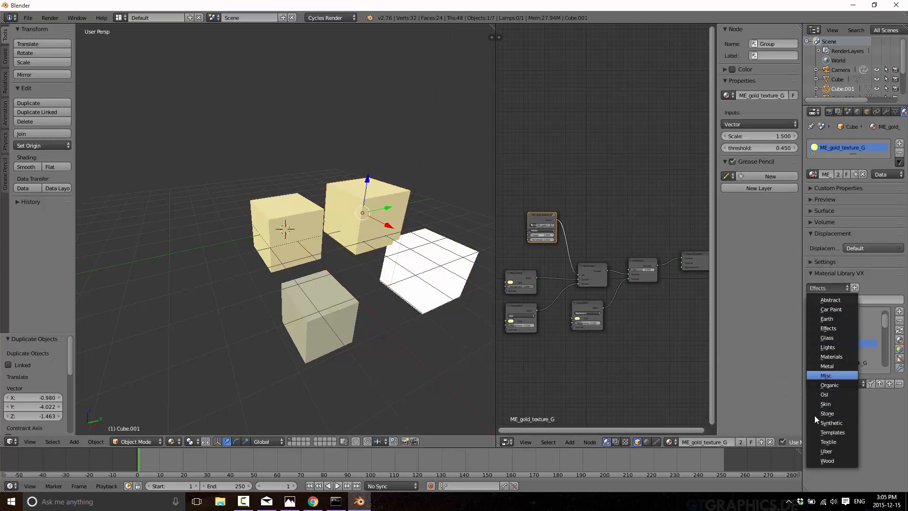
{"action": "left_click", "coordinate": [826, 460]}
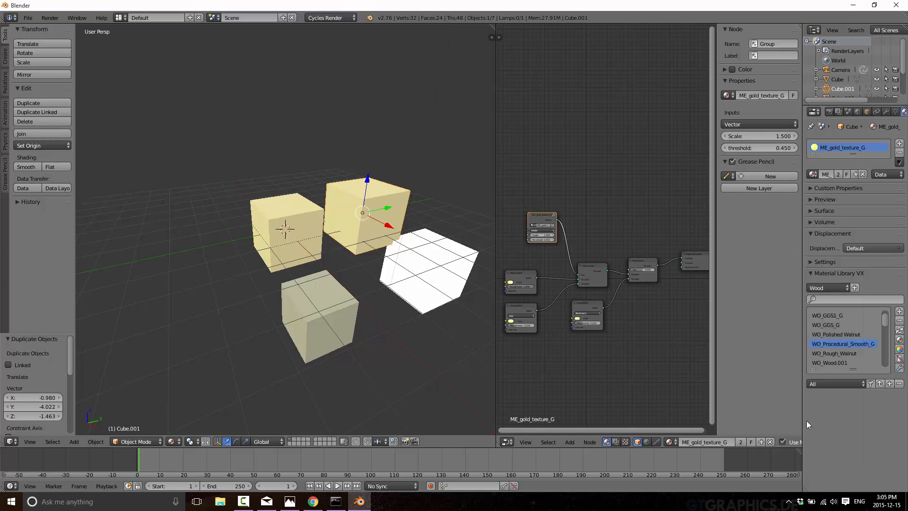
{"action": "scroll", "scroll_direction": "up", "scroll_amount": 3}
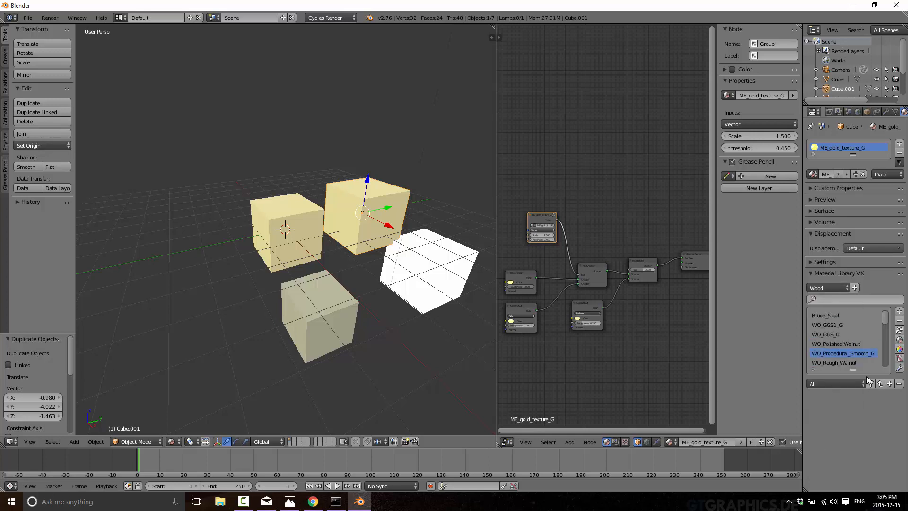
{"action": "left_click", "coordinate": [835, 324]}
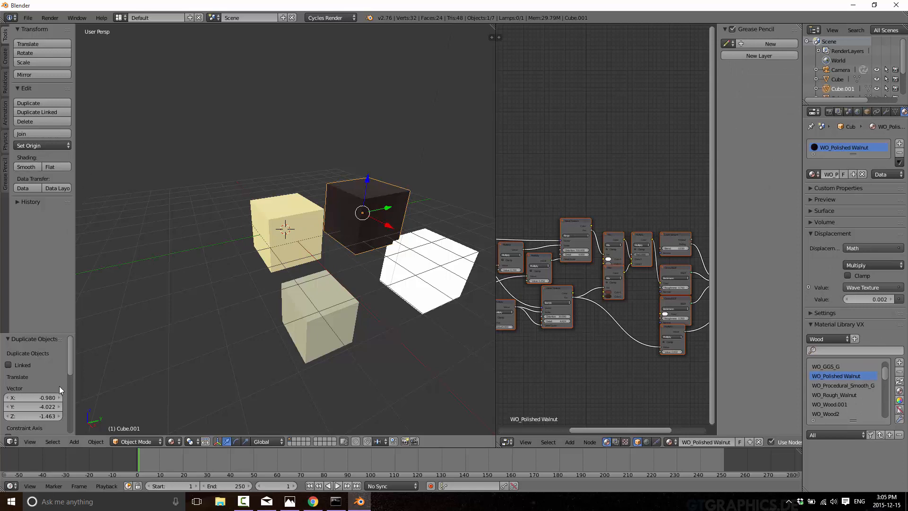
- Look through the scene camera with Lock Camera to View, then add a point lamp beside the cubes
{"action": "left_click", "coordinate": [30, 441]}
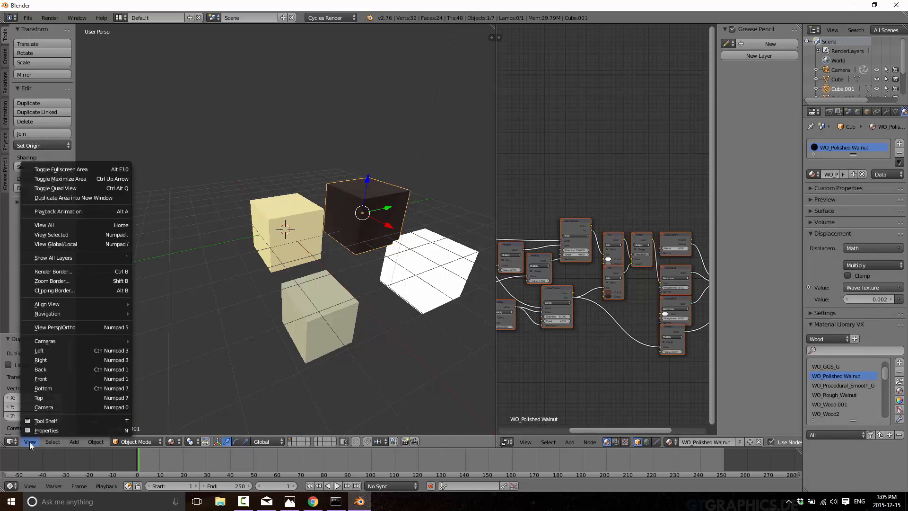
{"action": "left_click", "coordinate": [43, 406]}
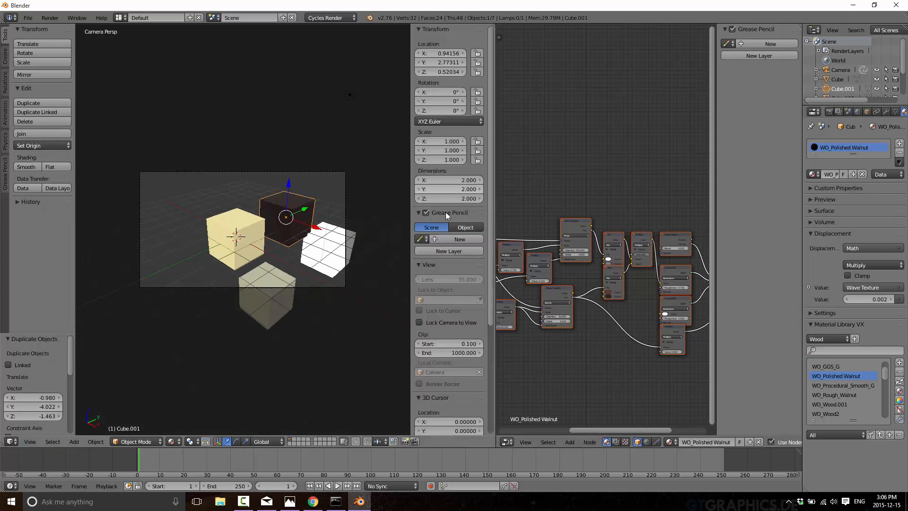
{"action": "left_click", "coordinate": [420, 323]}
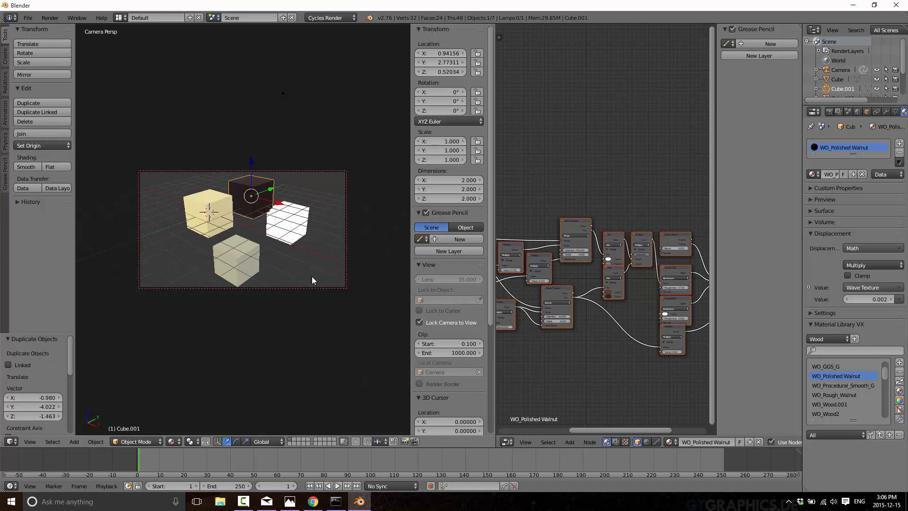
{"action": "mouse_move", "coordinate": [107, 454]}
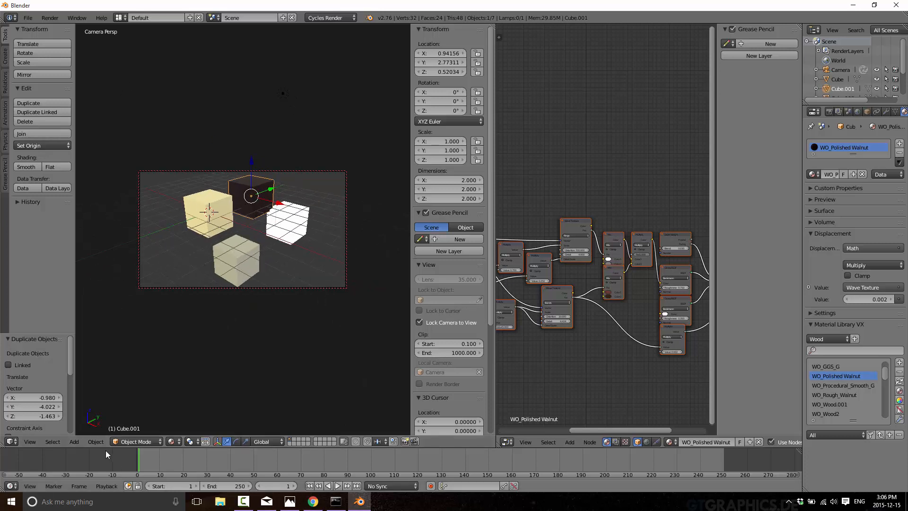
{"action": "left_click", "coordinate": [74, 441]}
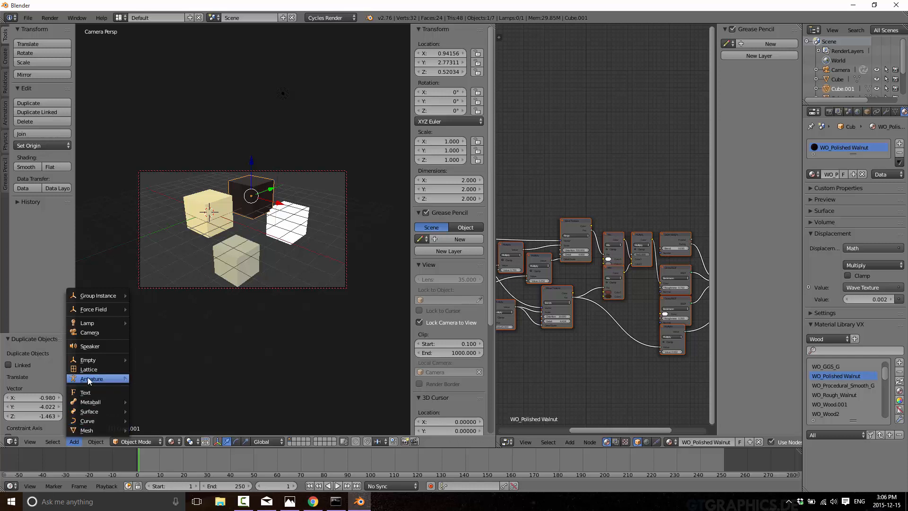
{"action": "mouse_move", "coordinate": [87, 322]}
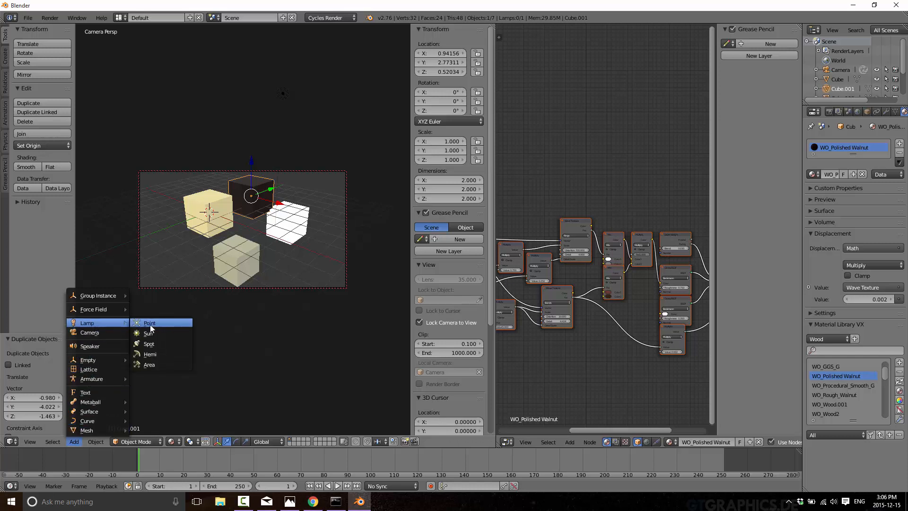
{"action": "left_click", "coordinate": [149, 323]}
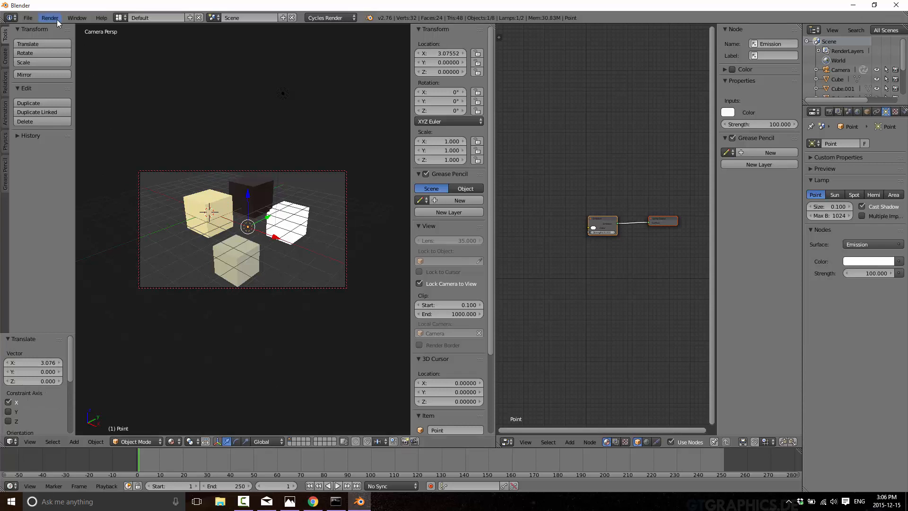
- Render the four cubes from the camera via Render > Render Image
{"action": "left_click", "coordinate": [49, 17]}
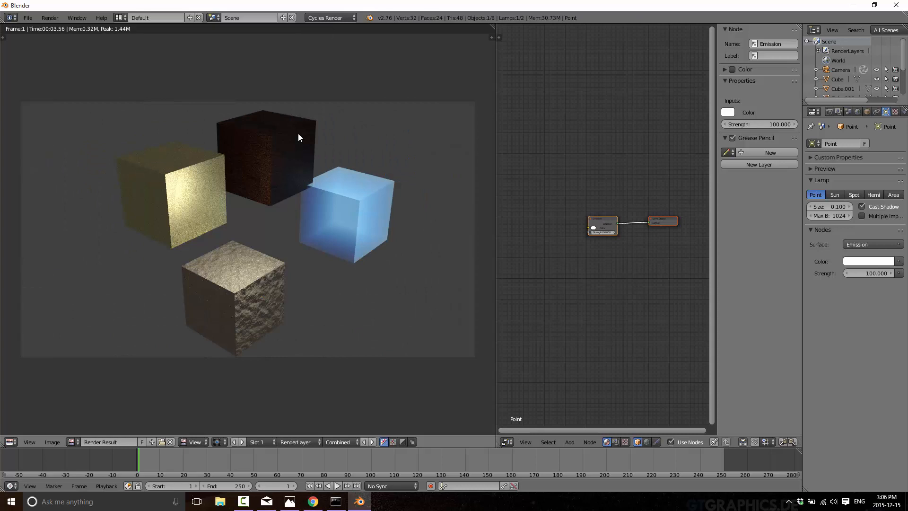
{"action": "mouse_move", "coordinate": [764, 206]}
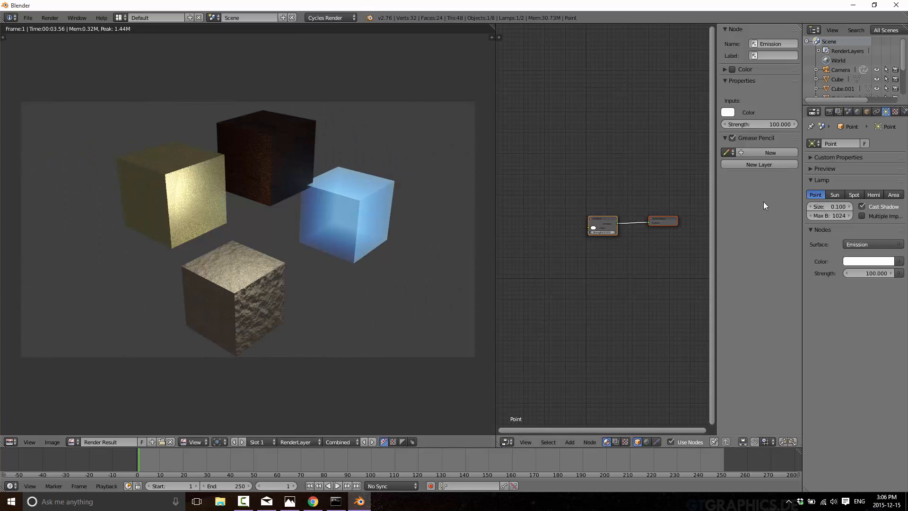
{"action": "left_click", "coordinate": [10, 442]}
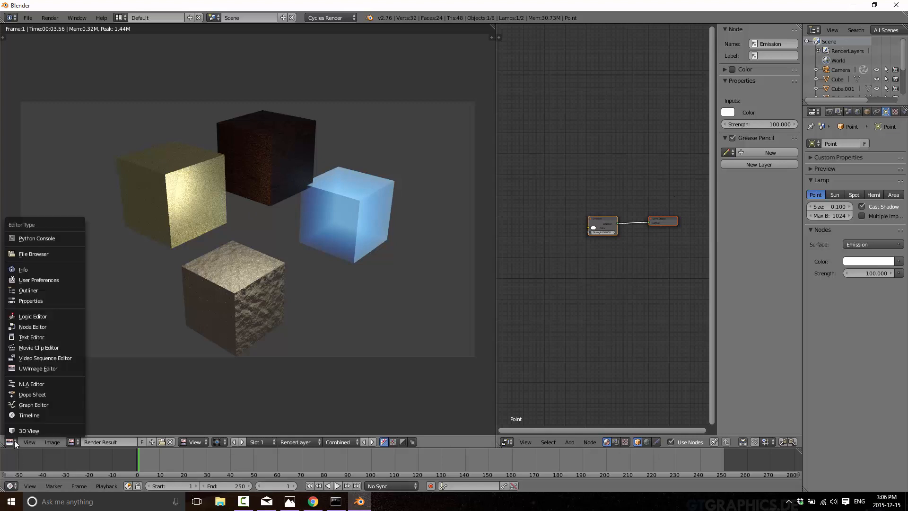
- Switch the editor back to the 3D View showing the camera view of the four cubes
{"action": "left_click", "coordinate": [28, 430]}
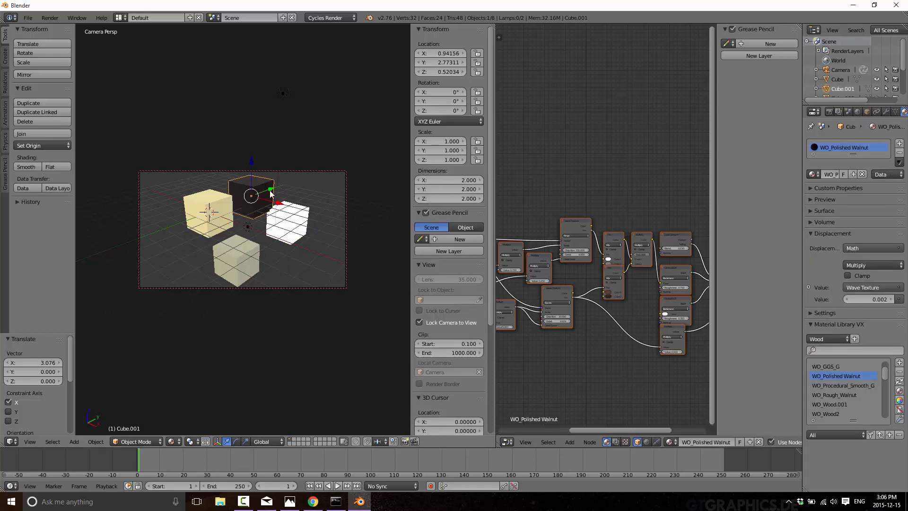
{"action": "mouse_move", "coordinate": [865, 330]}
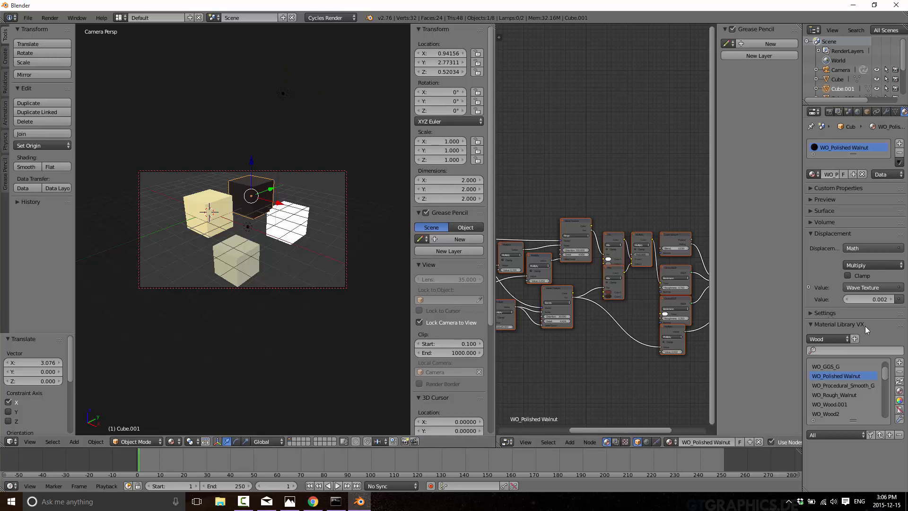
{"action": "mouse_move", "coordinate": [385, 215]}
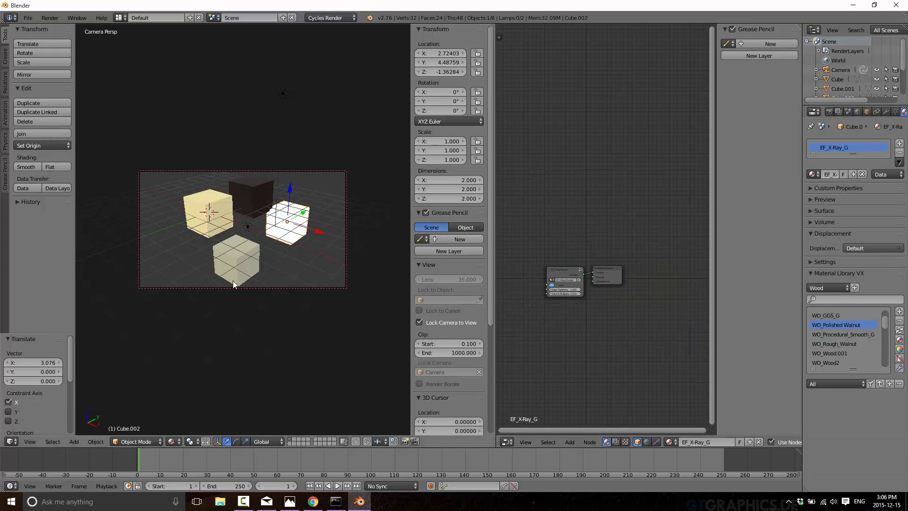
{"action": "mouse_move", "coordinate": [801, 239]}
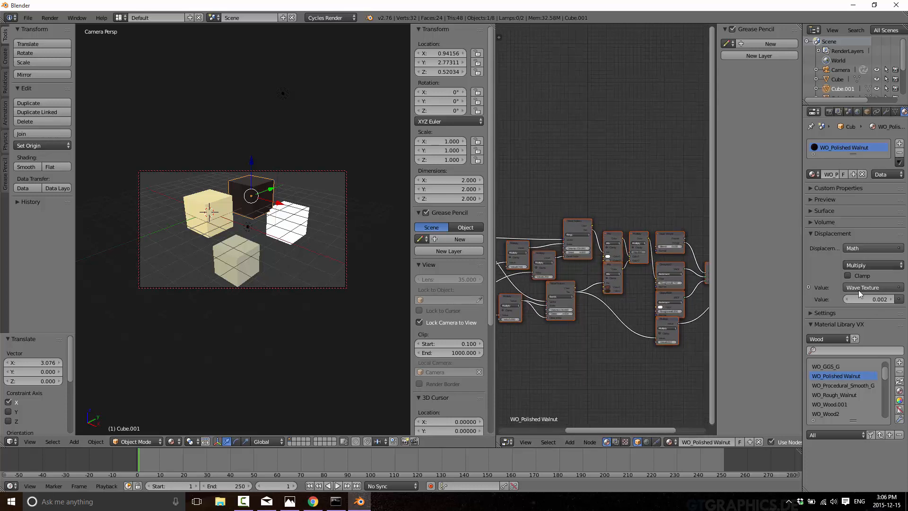
{"action": "mouse_move", "coordinate": [778, 237]}
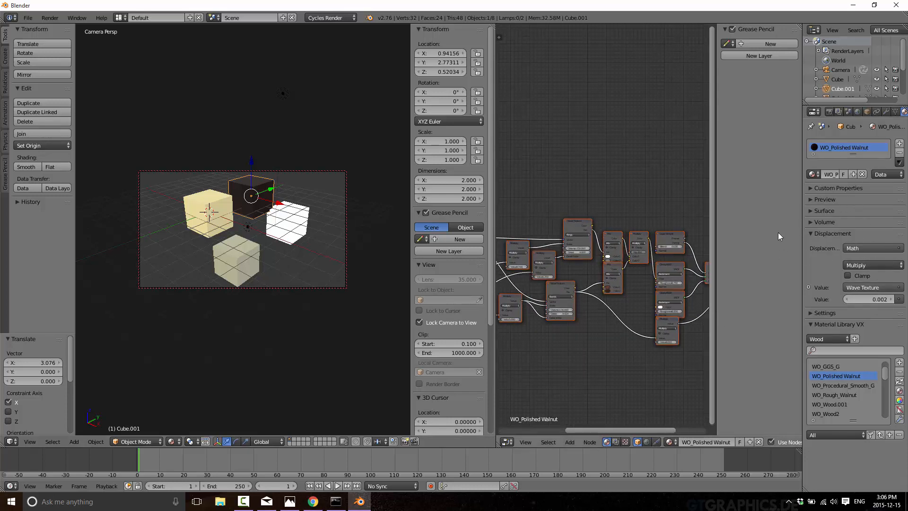
{"action": "mouse_move", "coordinate": [835, 326]}
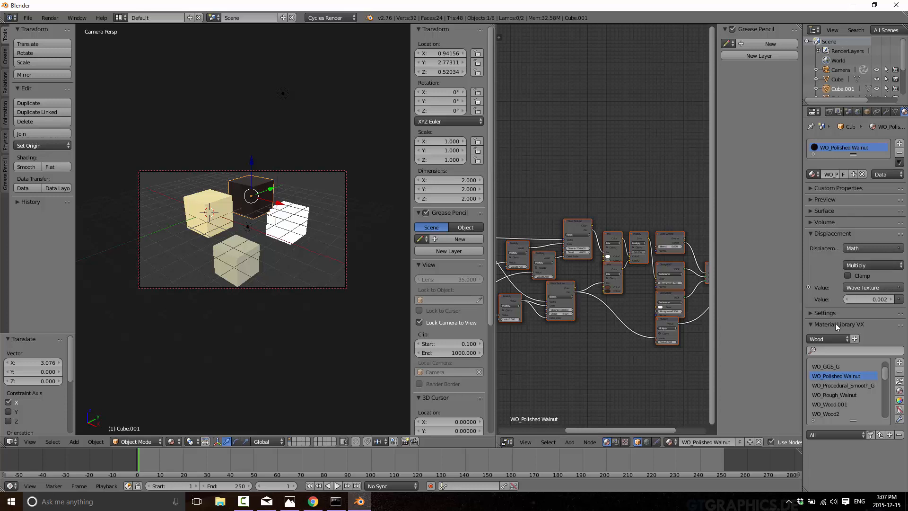
- Follow the 'got you covered there' link to the Game From Scratch material-baking tutorial and read down it
{"action": "scroll", "scroll_direction": "down", "scroll_amount": 3}
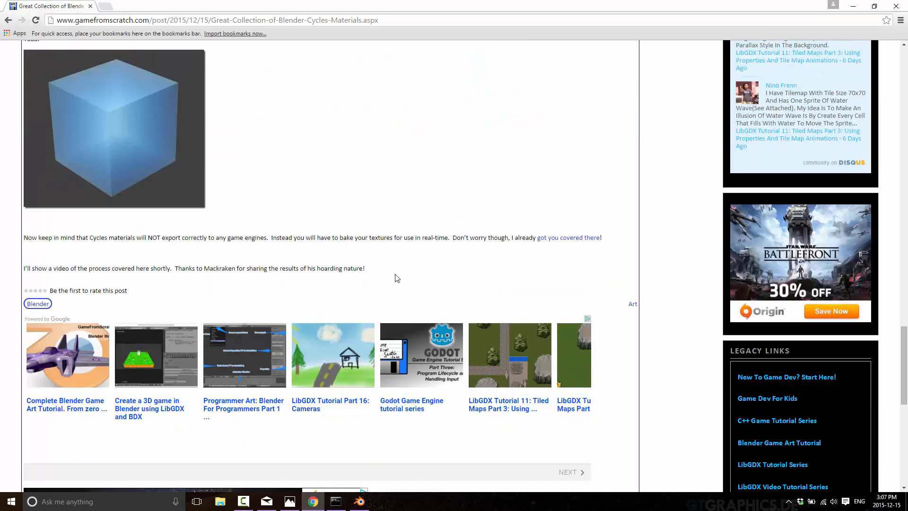
{"action": "left_click", "coordinate": [568, 237]}
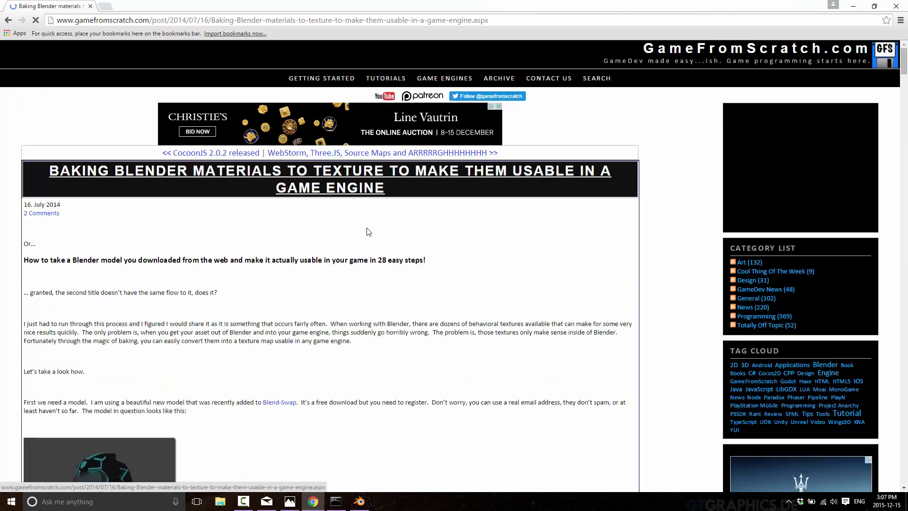
{"action": "scroll", "scroll_direction": "down", "scroll_amount": 3}
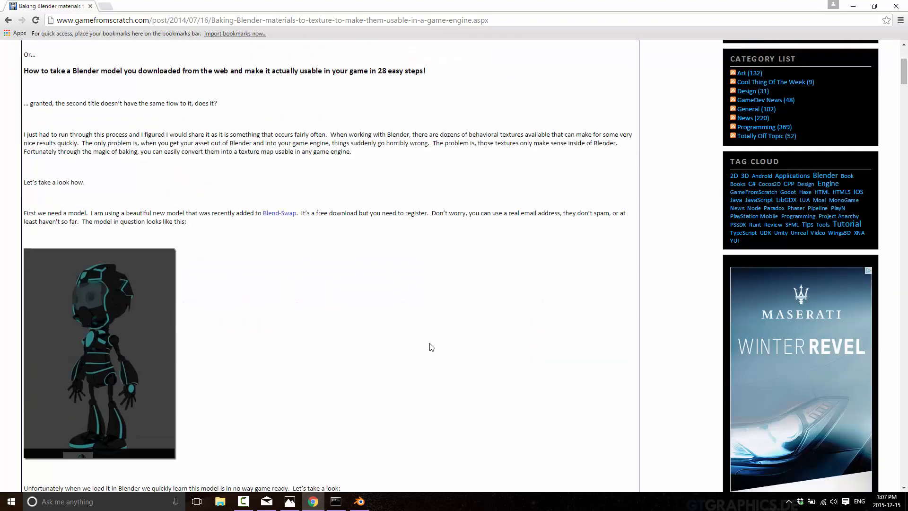
{"action": "scroll", "scroll_direction": "down", "scroll_amount": 3}
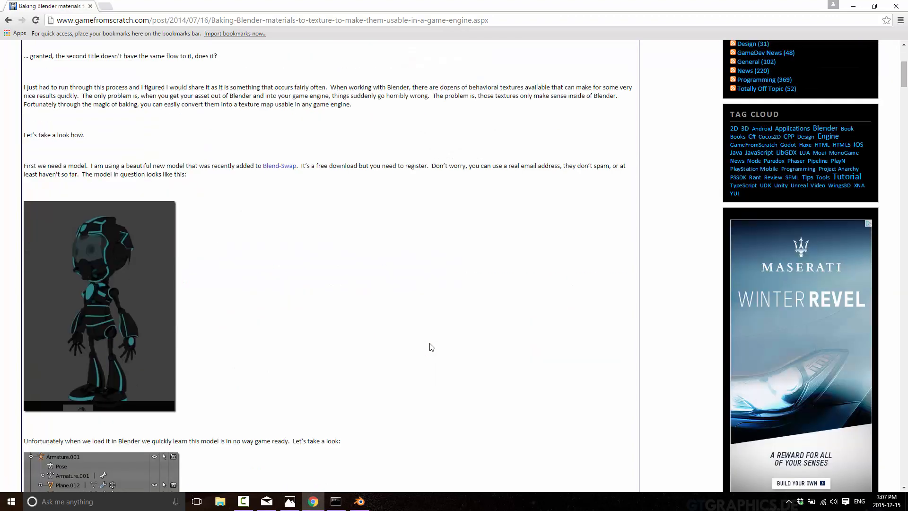
{"action": "mouse_move", "coordinate": [538, 85]}
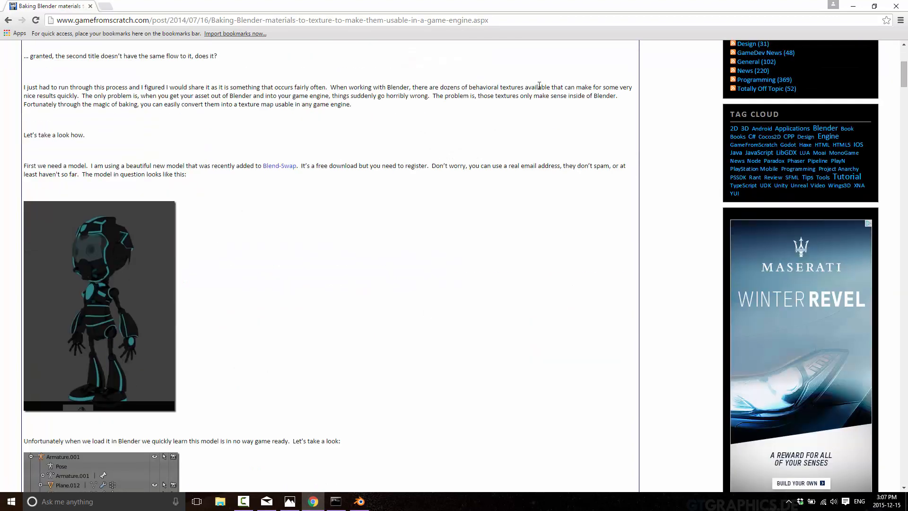
{"action": "mouse_move", "coordinate": [405, 291]}
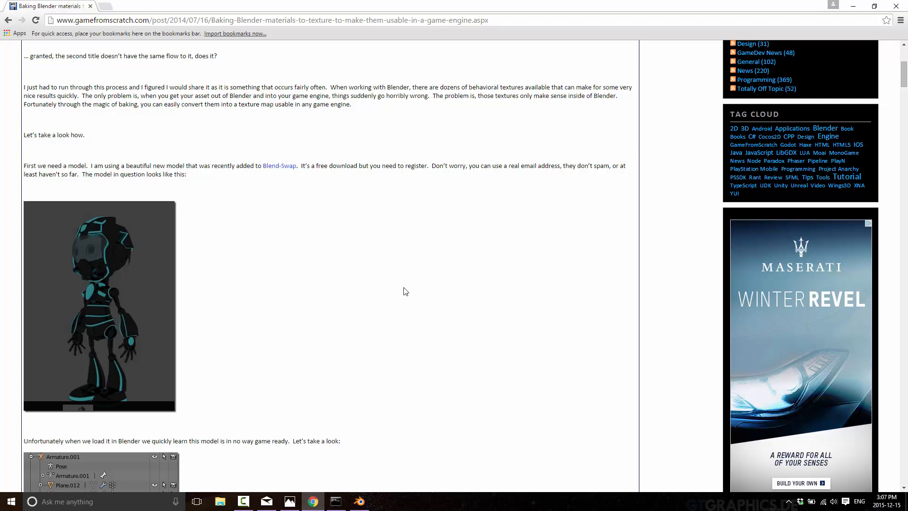